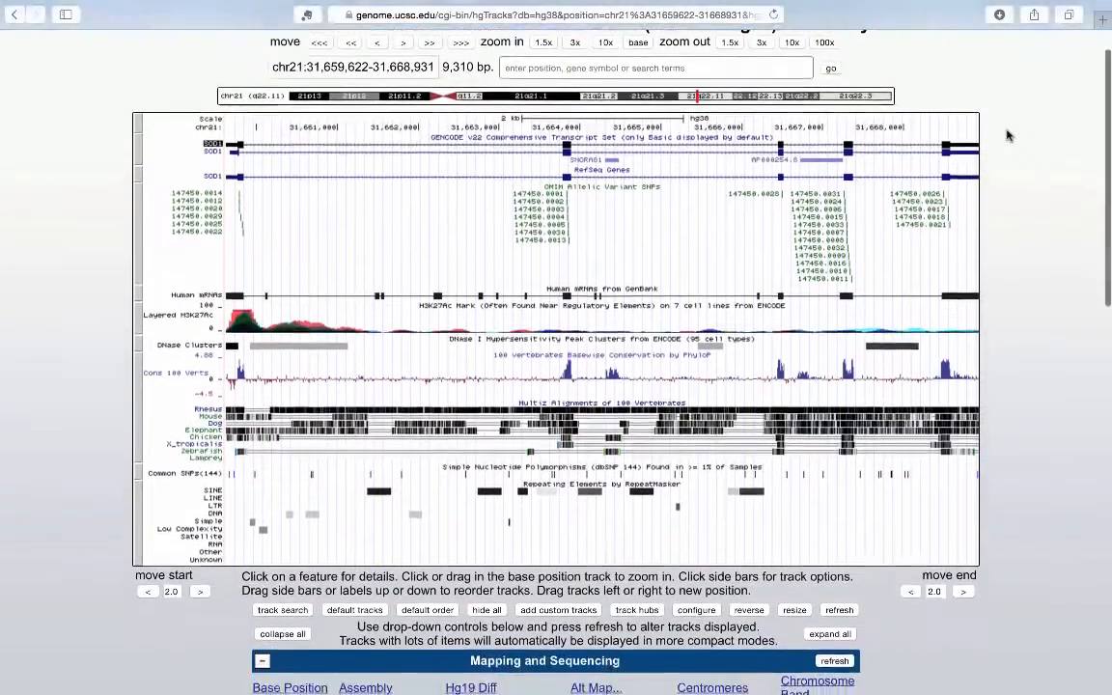
- Set the Hg19 Diff track under Mapping and Sequencing to full and refresh the chr21 view
scroll("down", 3)
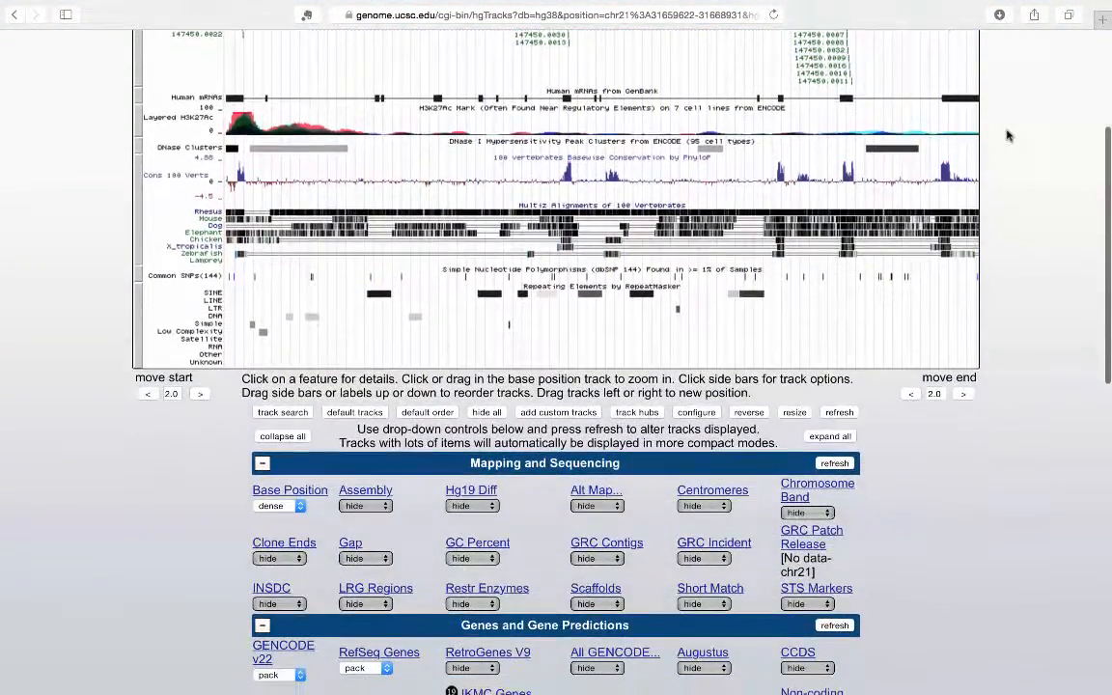
scroll("down", 3)
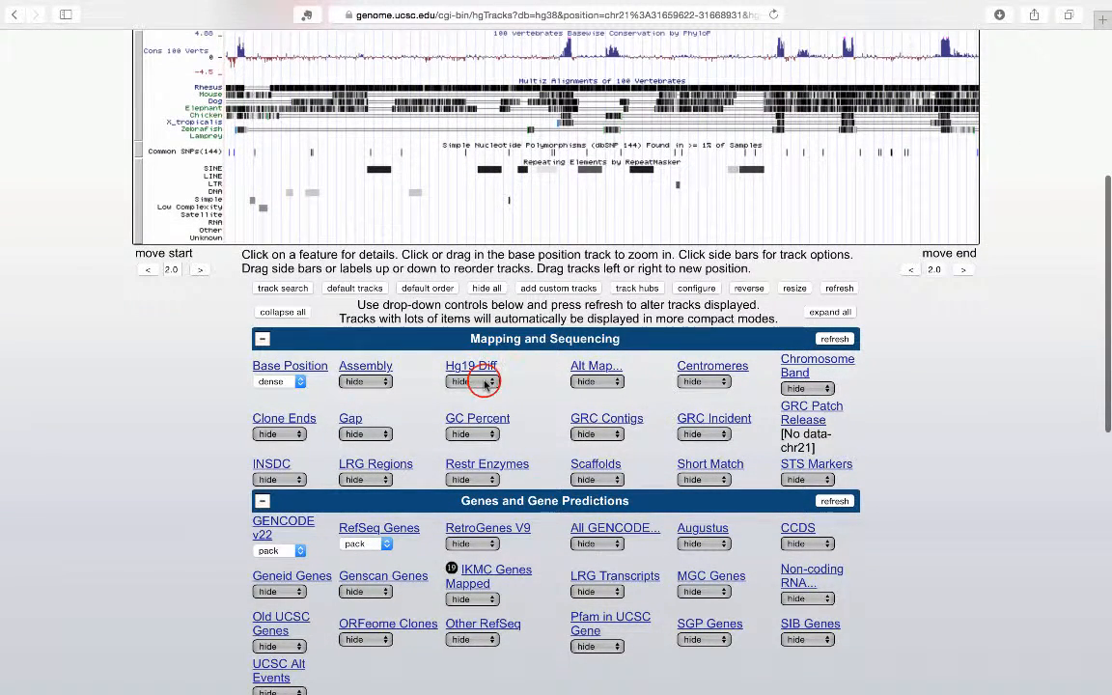
left_click(471, 382)
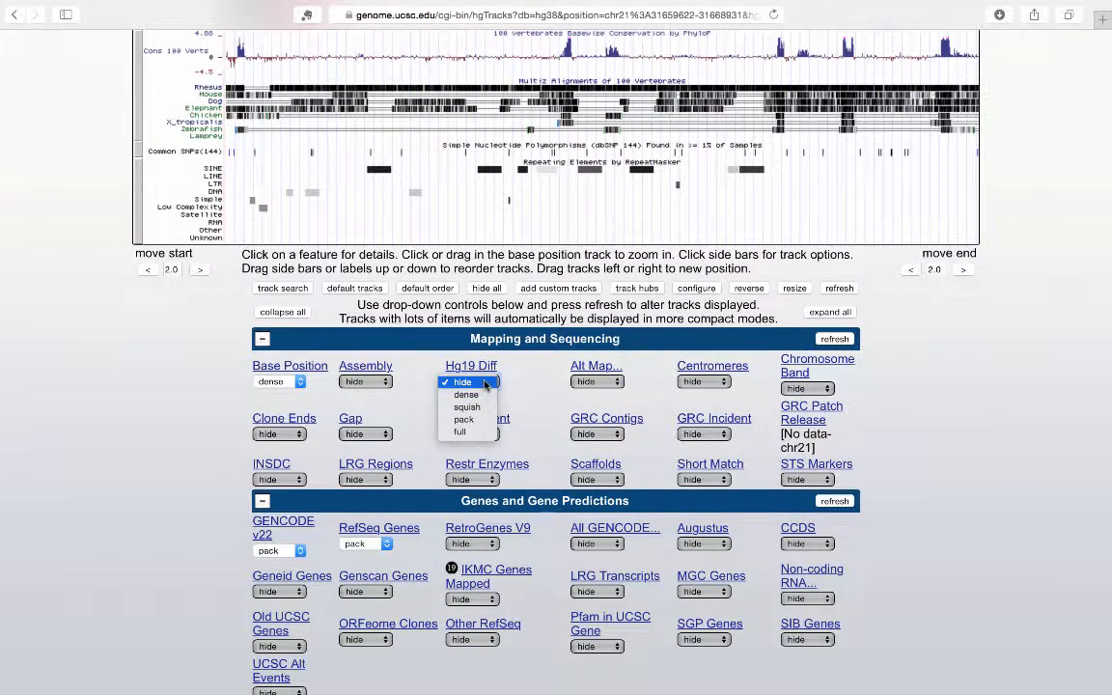
mouse_move(467, 394)
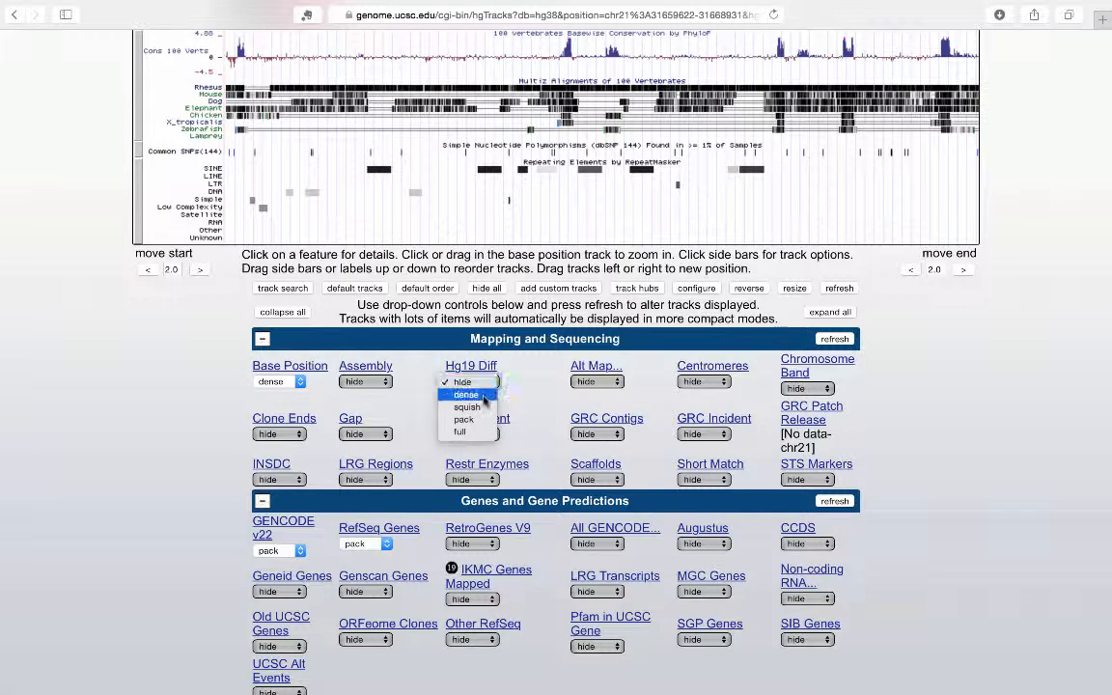
left_click(459, 432)
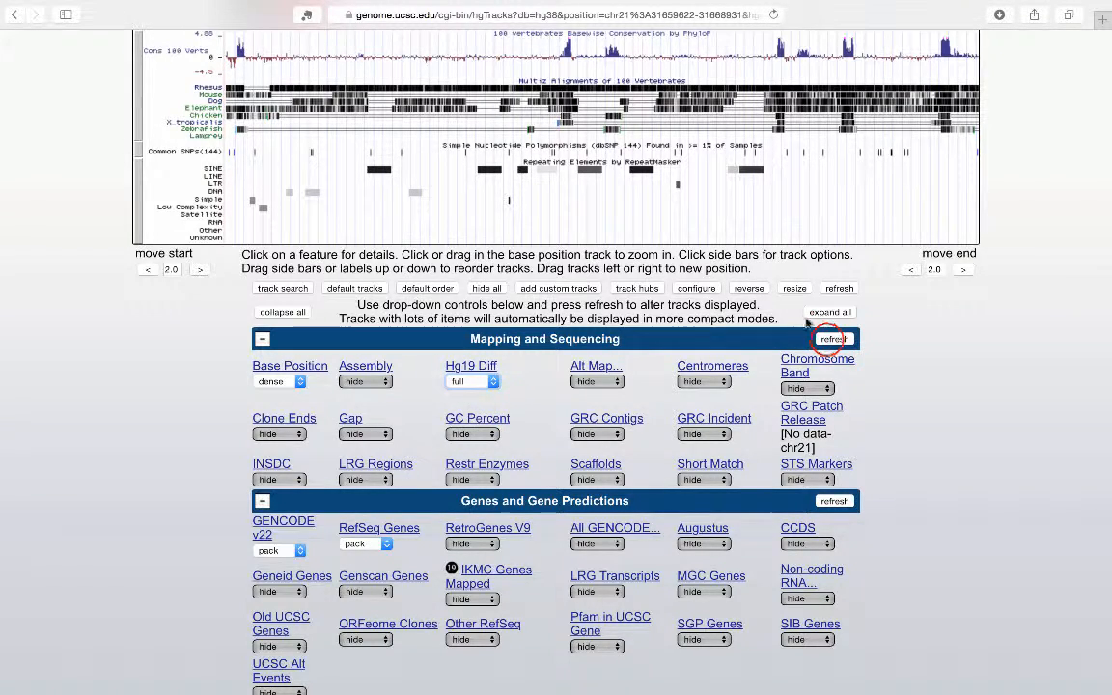
left_click(832, 340)
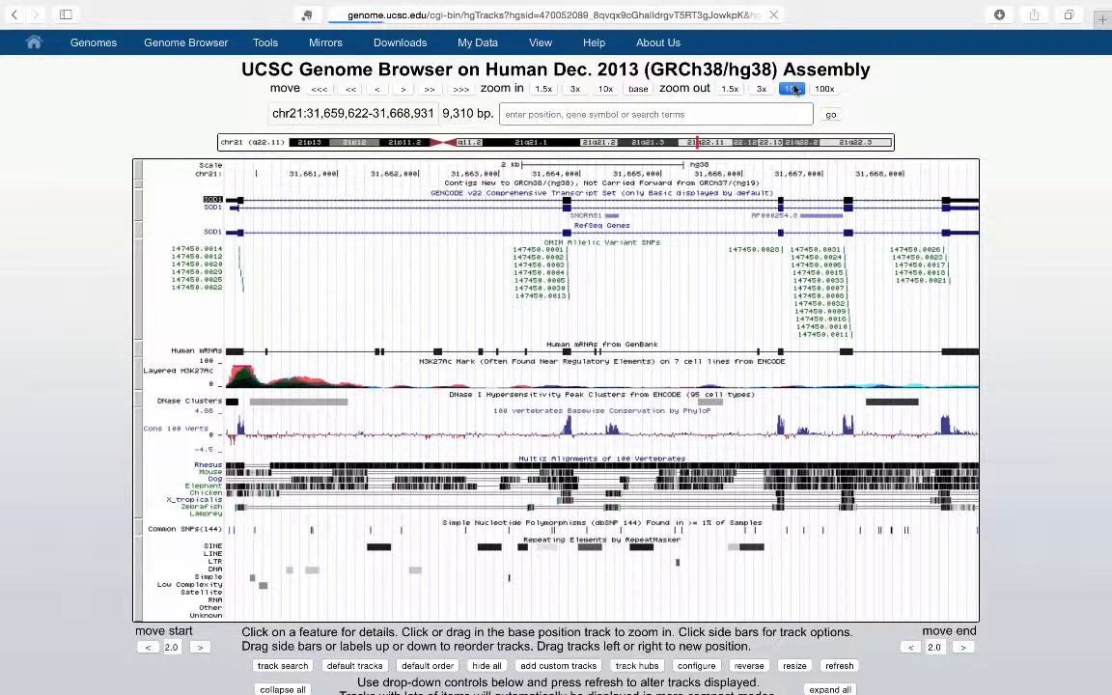
- Zoom out 10x to the ~93 kb chr21 region around SOD1 showing Hg19 Diff blocks
left_click(792, 89)
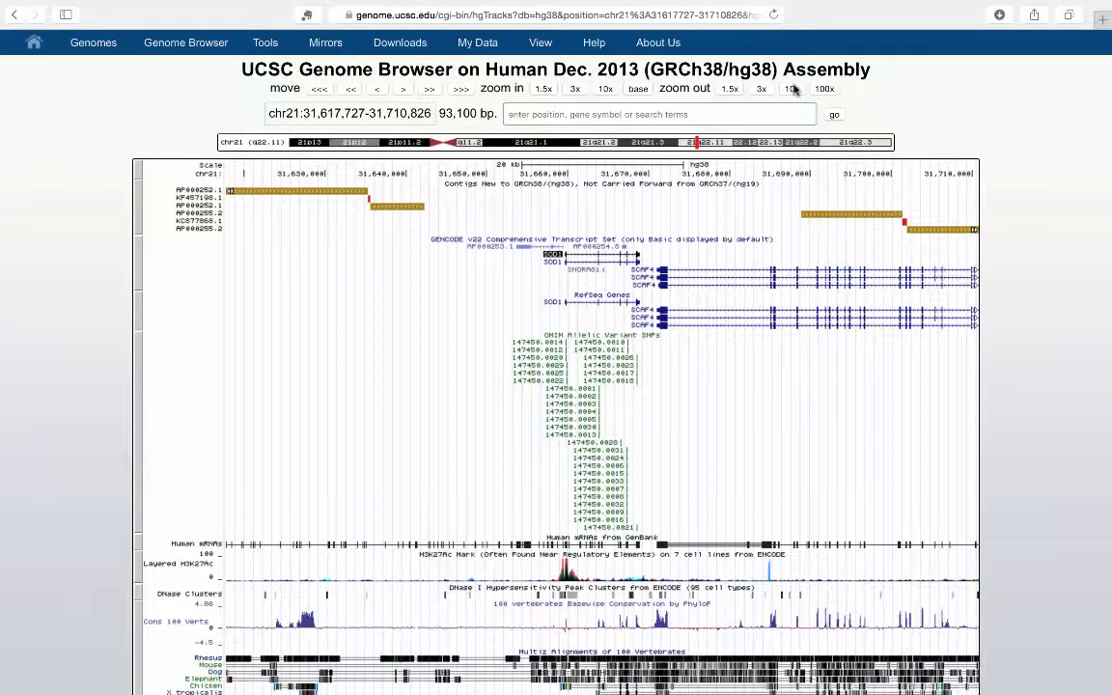
mouse_move(347, 202)
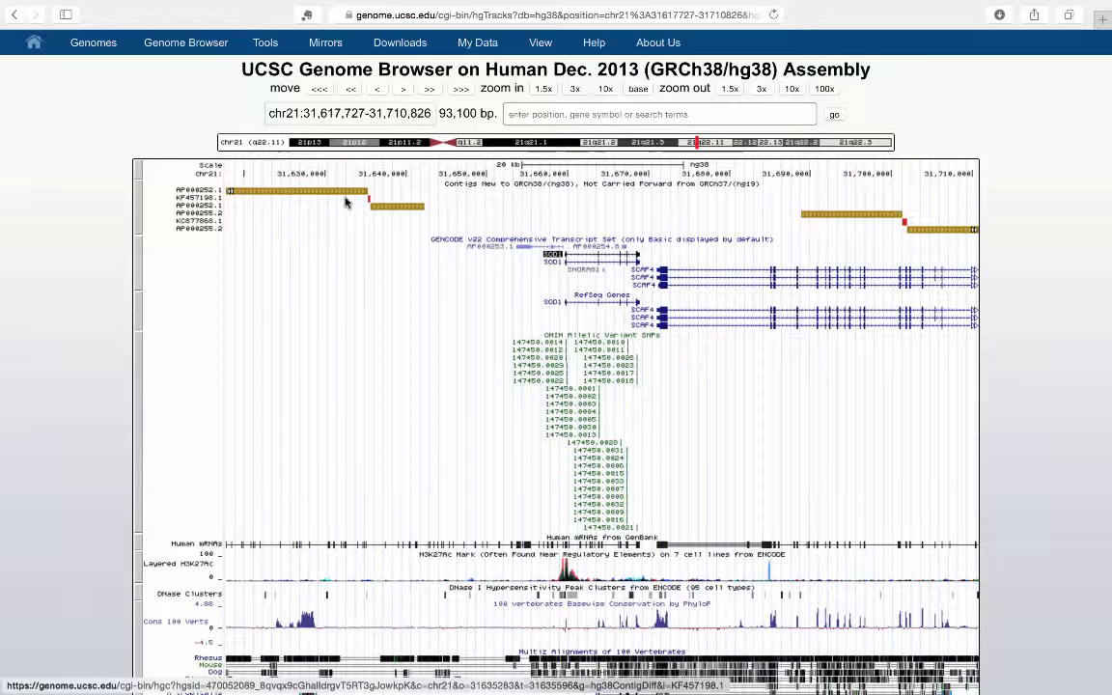
mouse_move(340, 197)
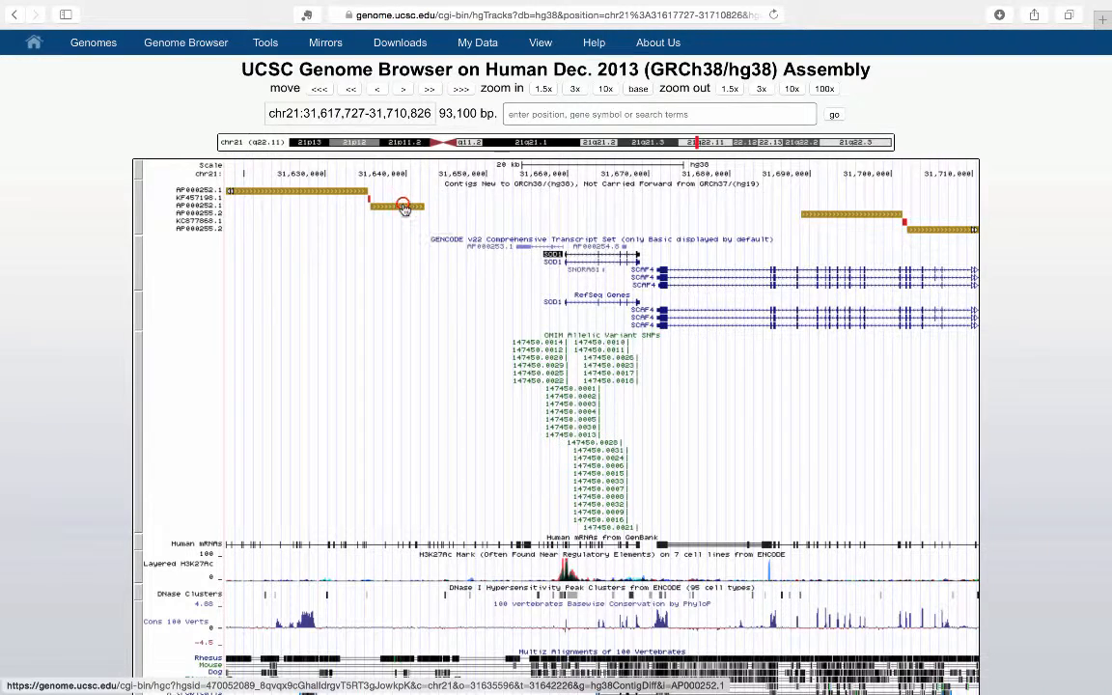
left_click(404, 205)
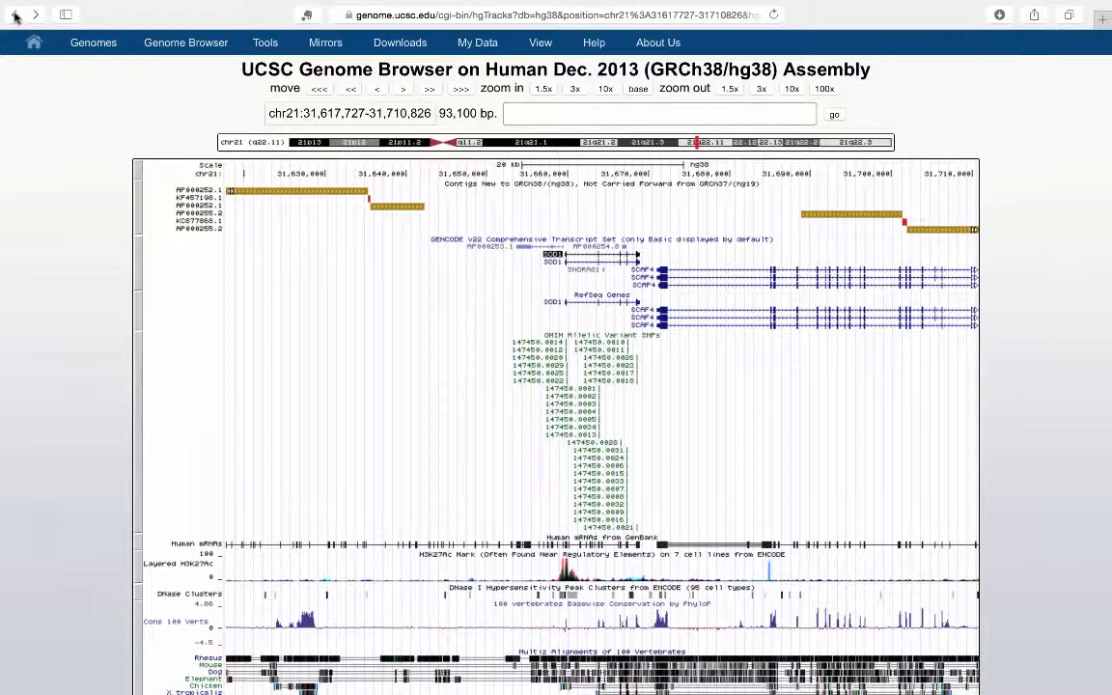
- Zoom out 10x again to the ~931 kb region chr21:31,198,777-32,129,776
left_click(760, 89)
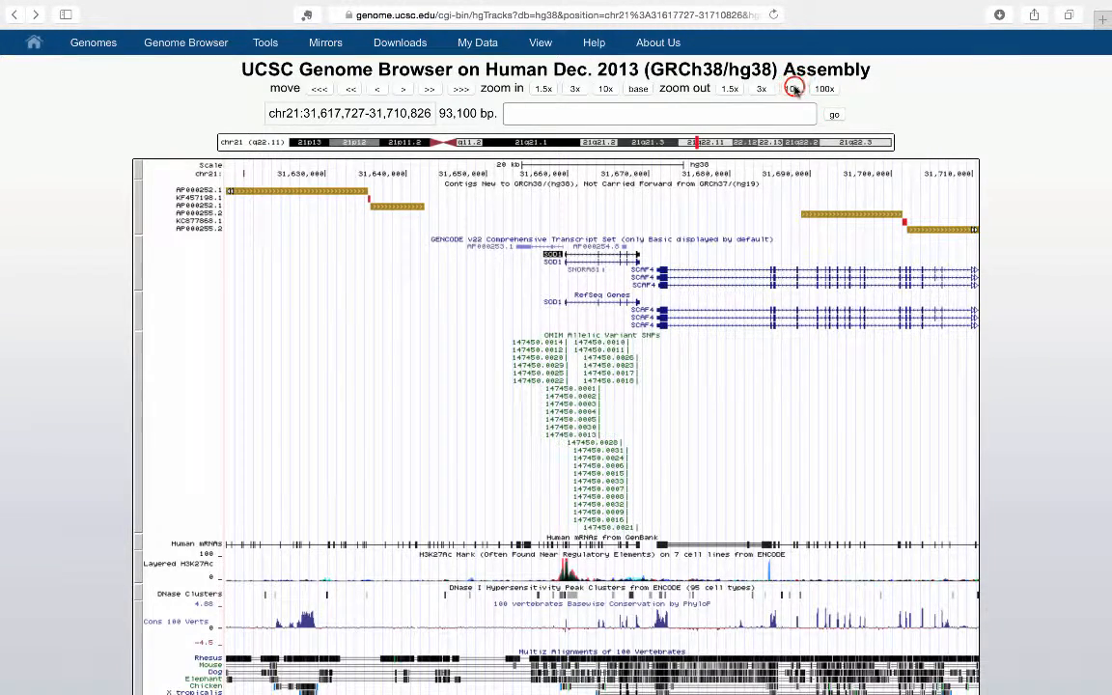
left_click(793, 89)
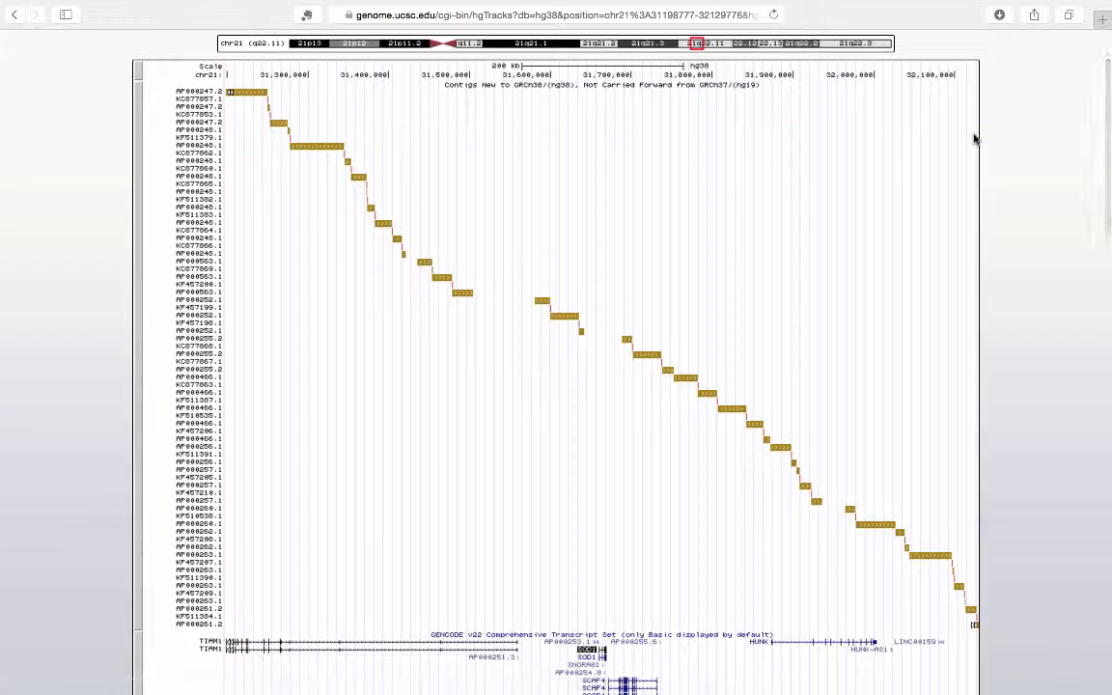
mouse_move(973, 139)
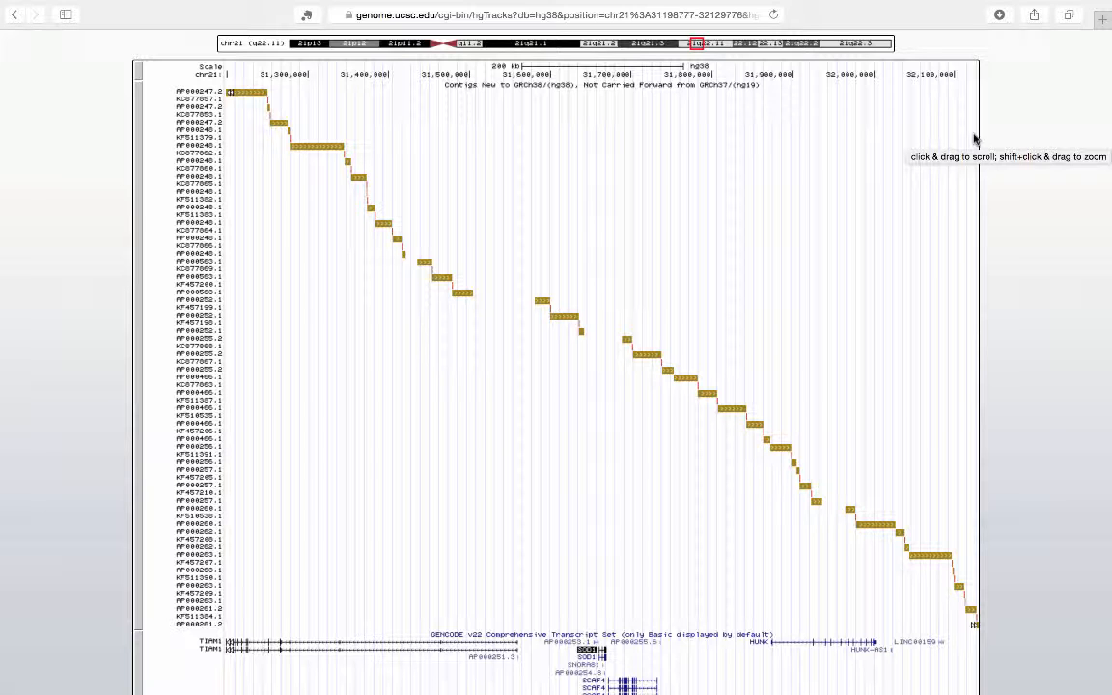
scroll("down", 3)
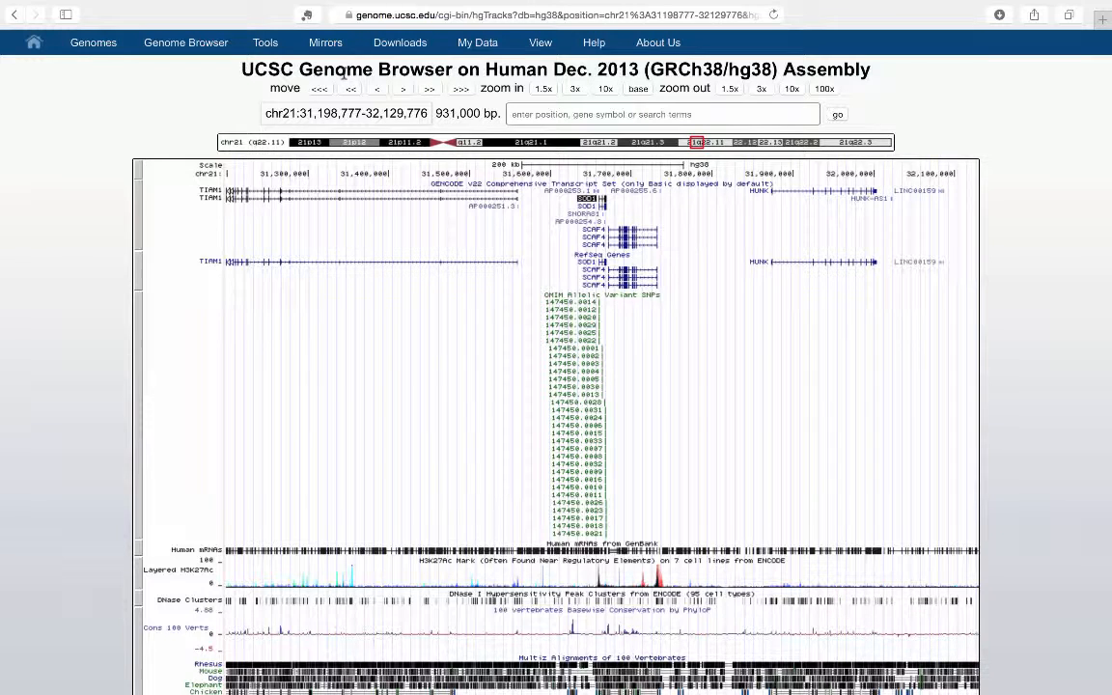
- Launch LiftOver from the Tools menu, converting Human hg38 coordinates to hg19
left_click(264, 43)
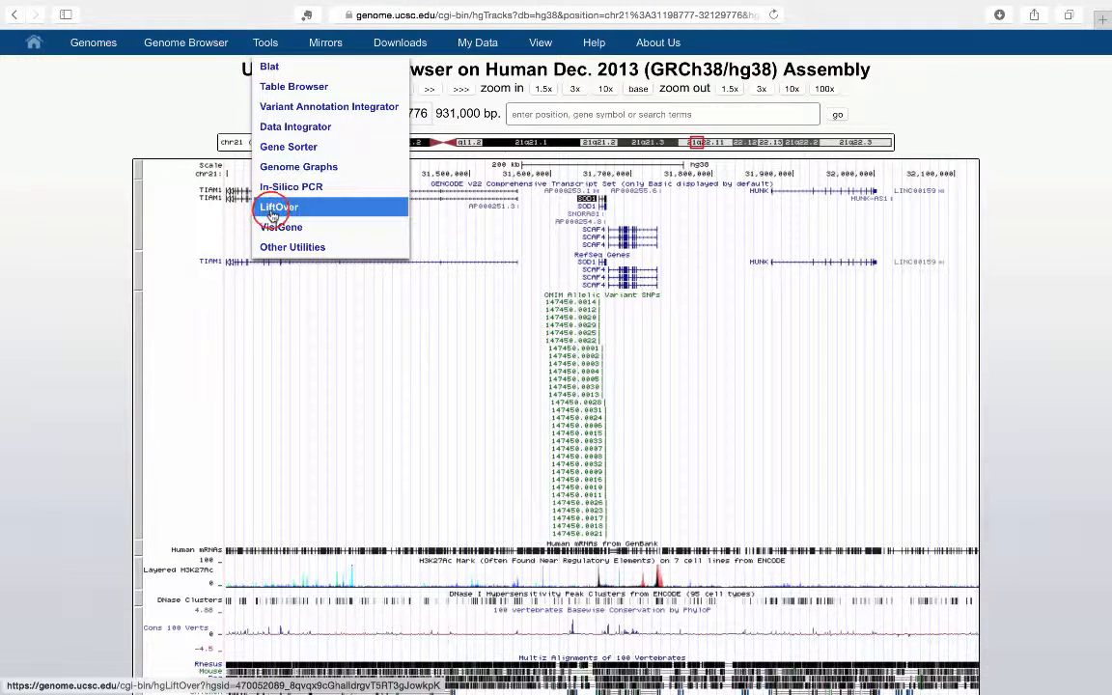
left_click(278, 206)
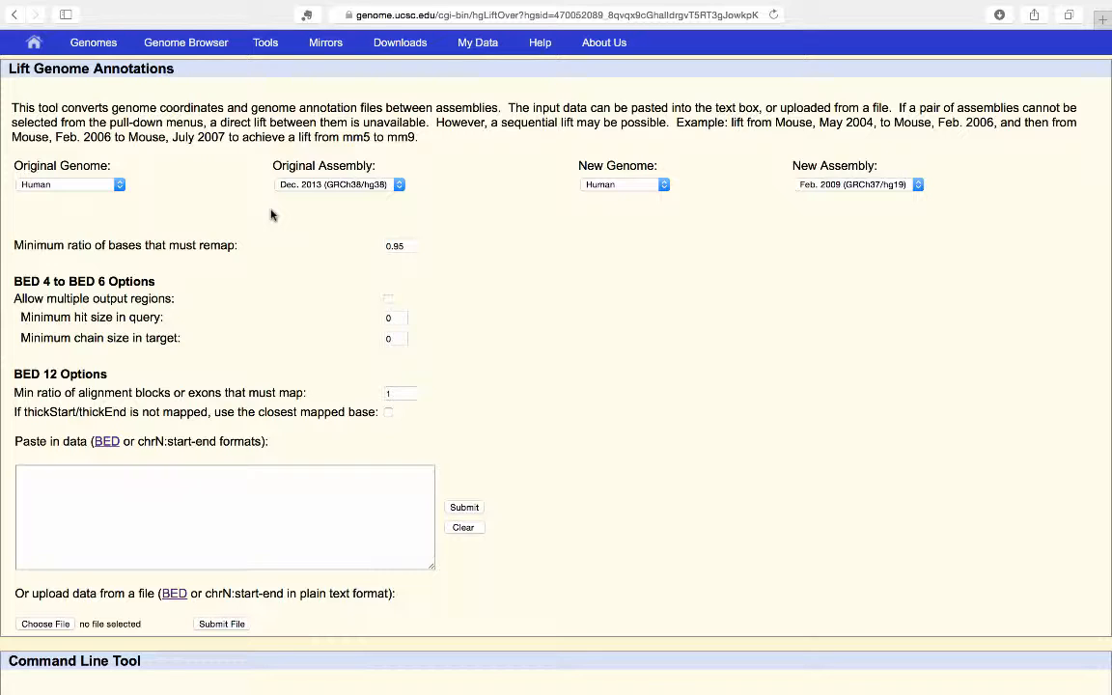
mouse_move(363, 207)
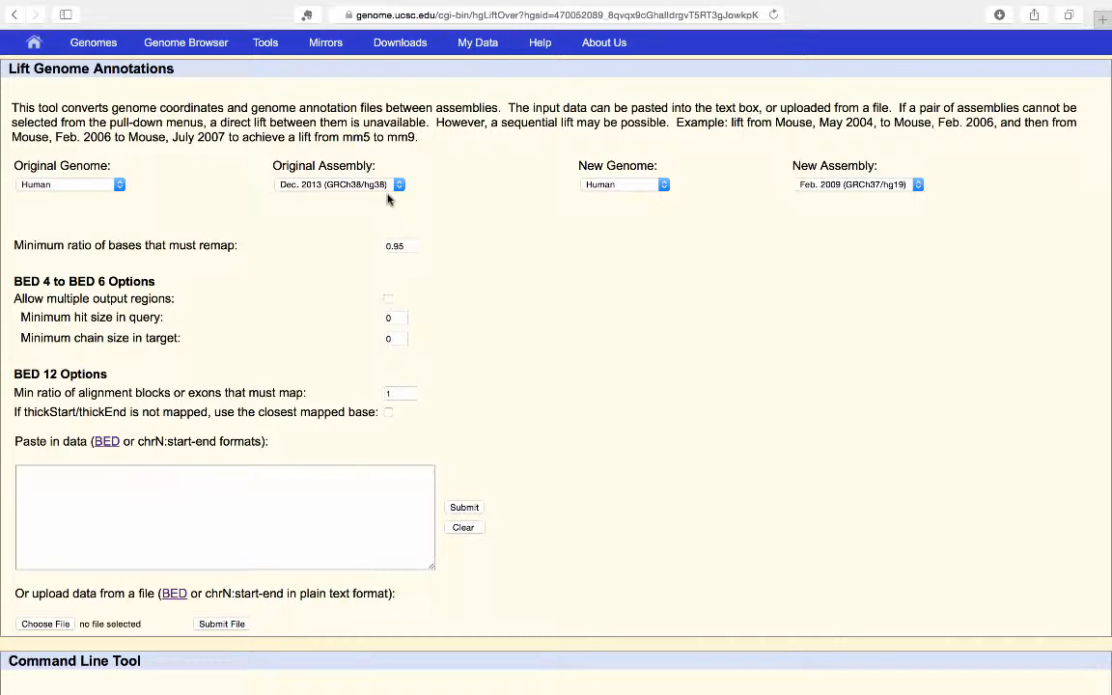
mouse_move(351, 332)
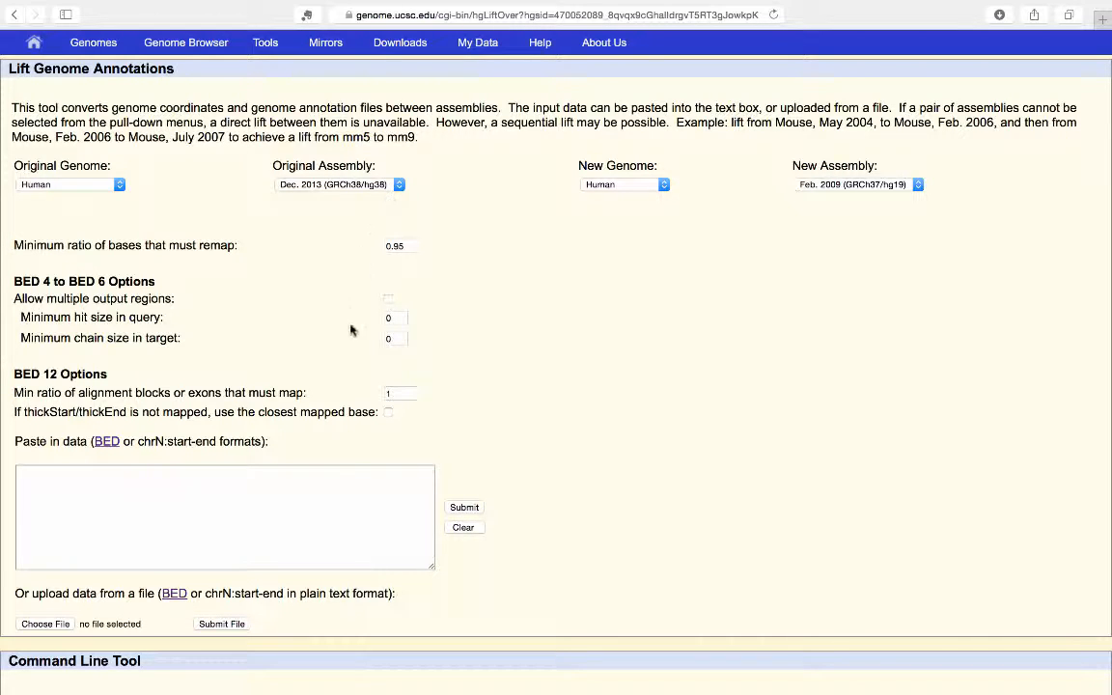
mouse_move(457, 444)
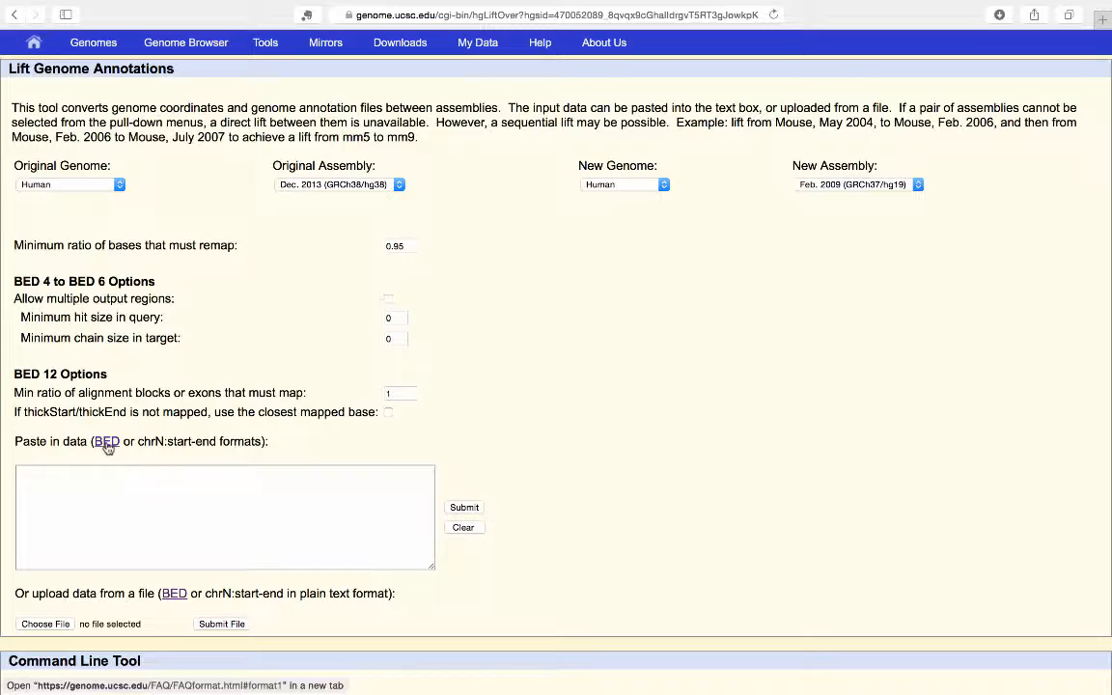
- View the BED format FAQ in a new tab and select its example BED lines
right_click(106, 440)
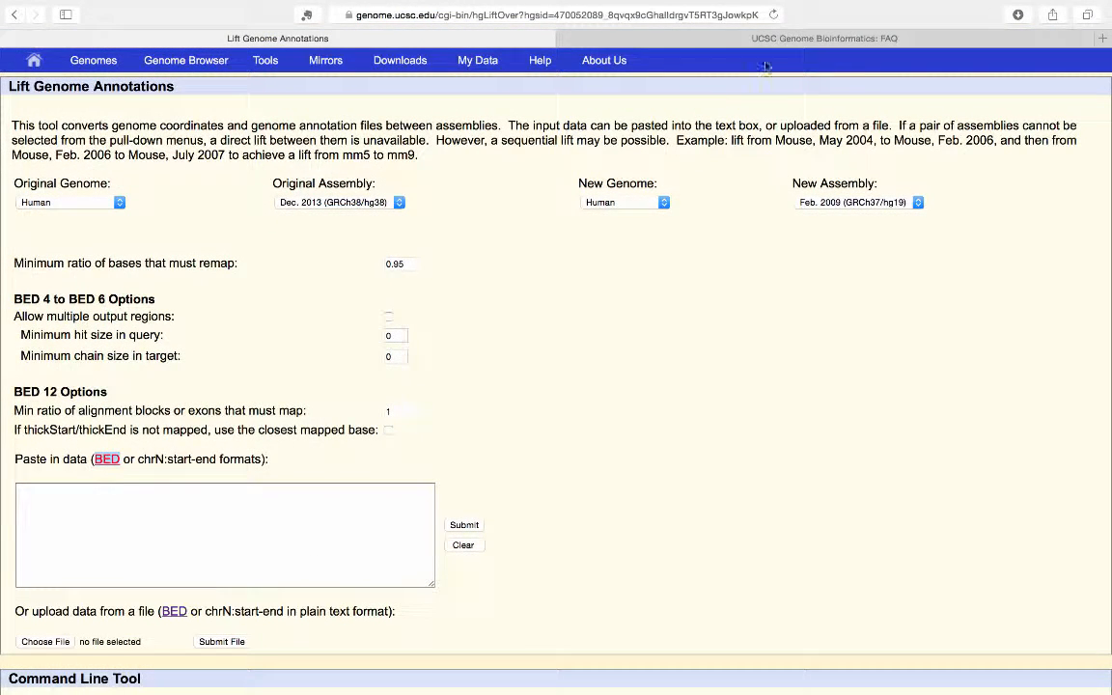
left_click(827, 38)
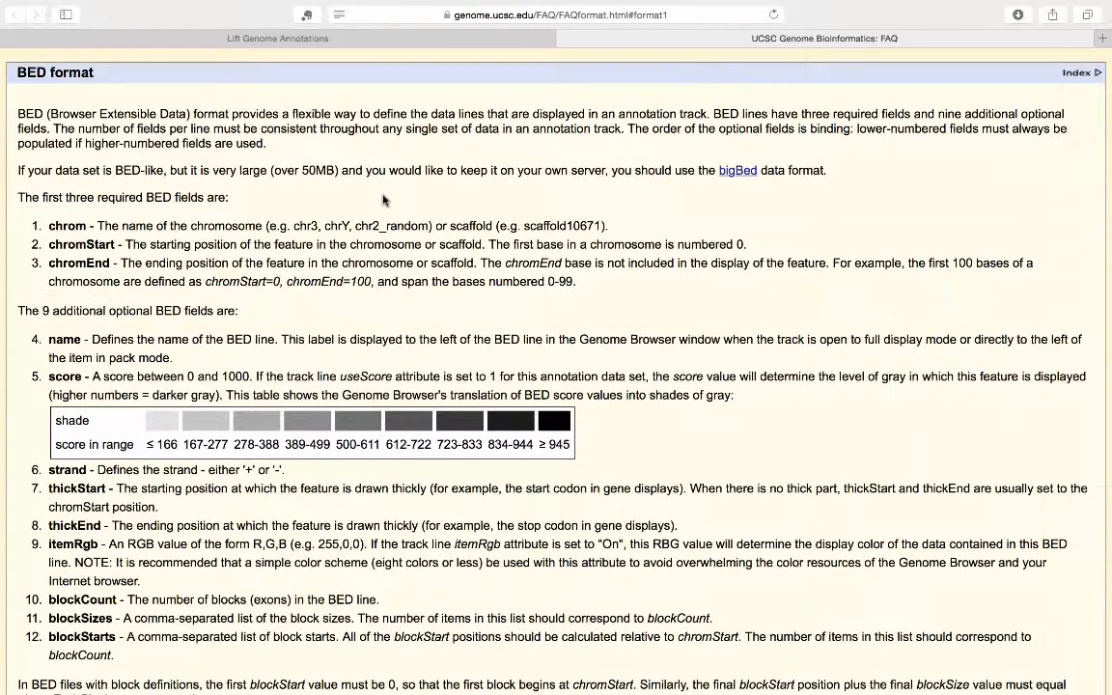
scroll("down", 3)
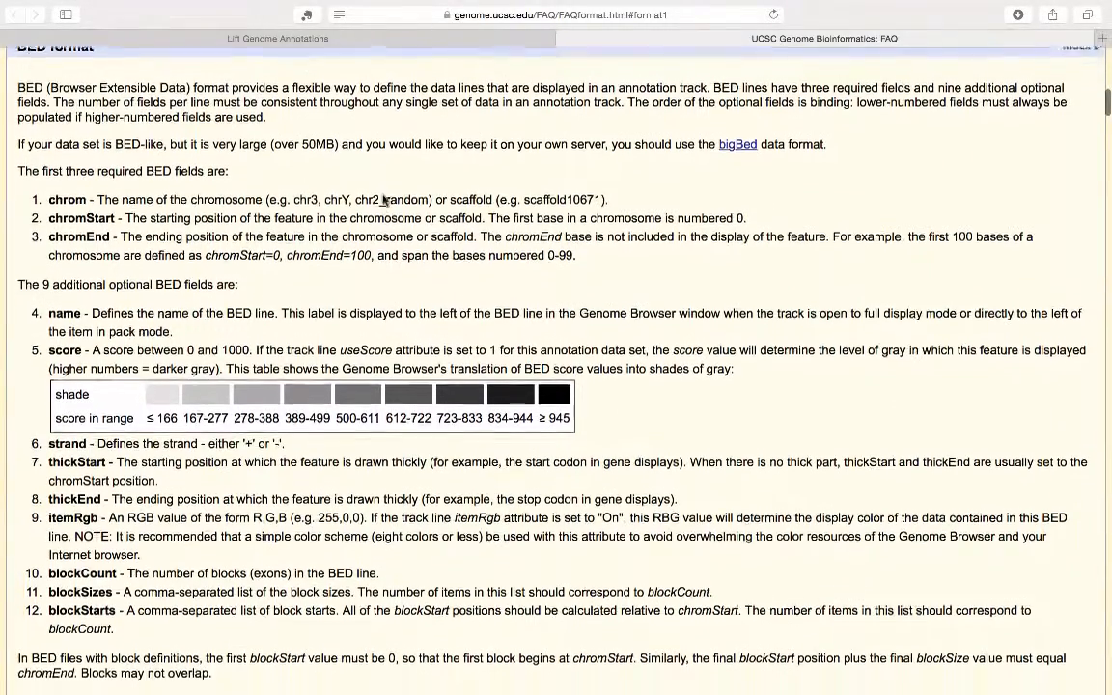
scroll("down", 3)
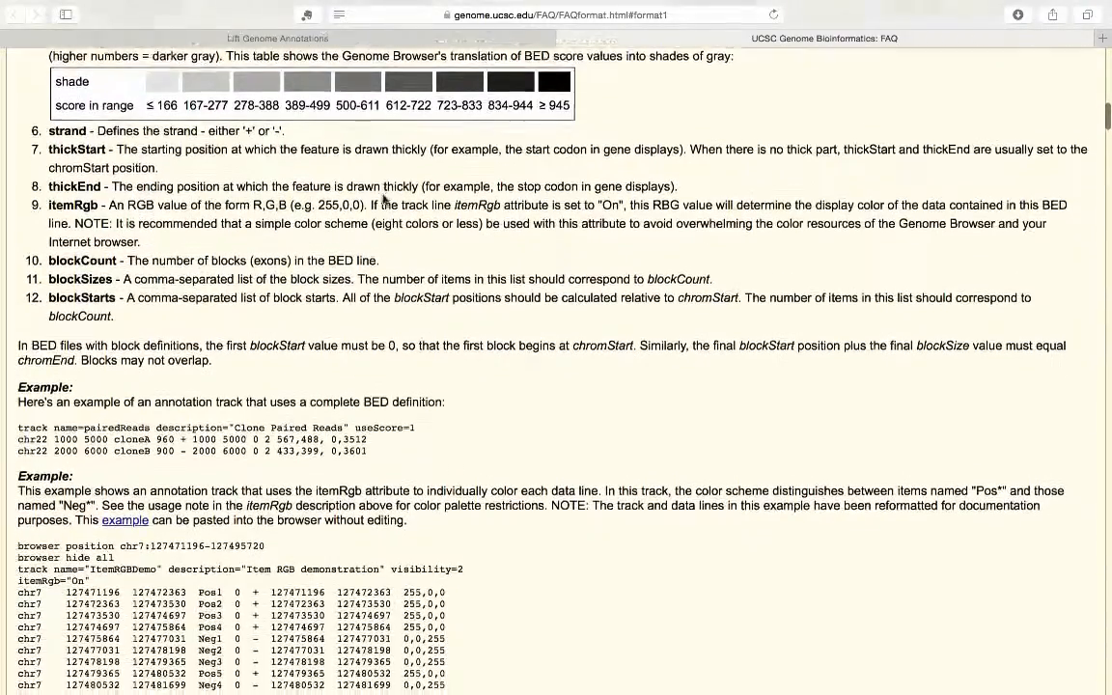
scroll("down", 3)
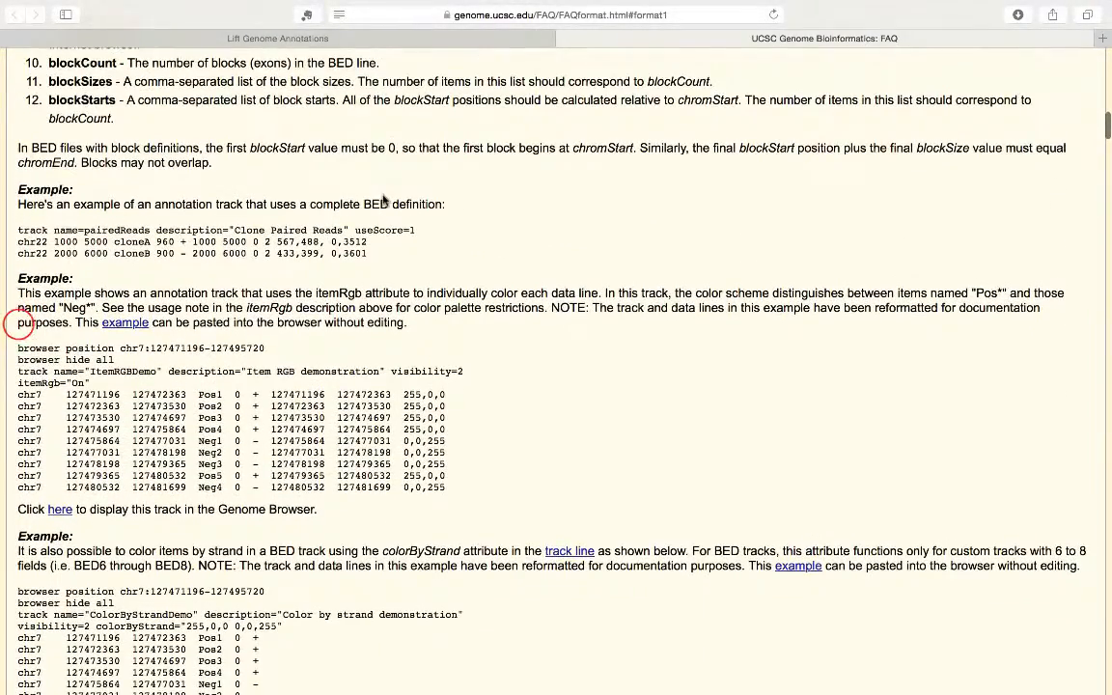
left_click_drag(18, 324, 444, 417)
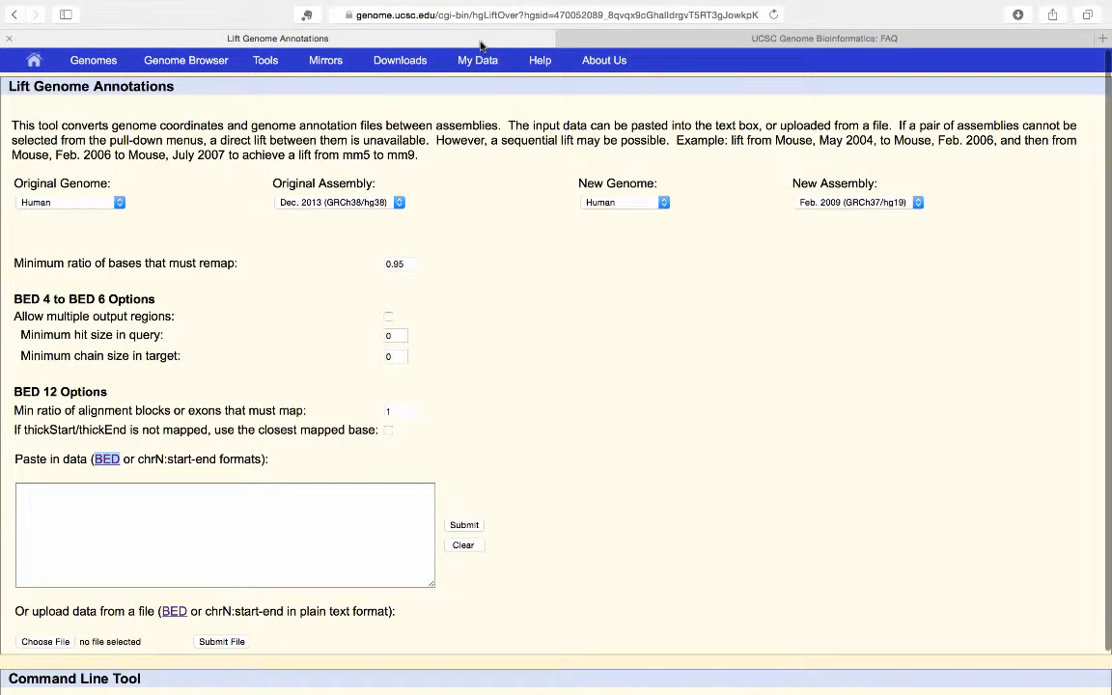
- Paste the nine example chr7 BED records into LiftOver and submit, converting all to hg19
left_click(224, 535)
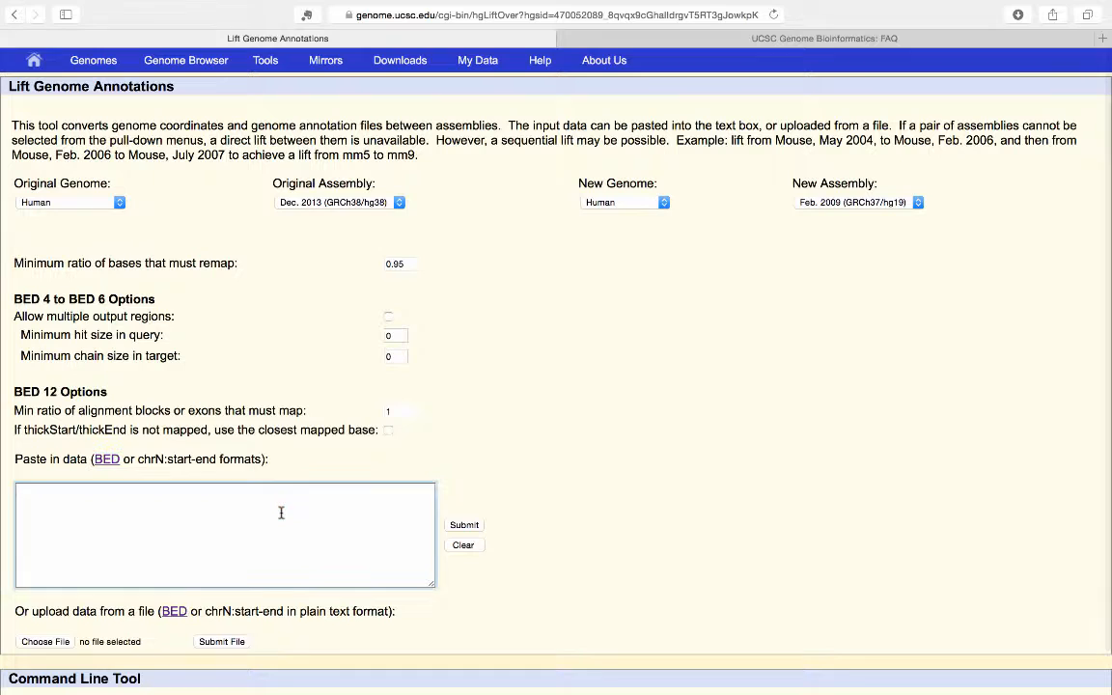
type("chr7\t127471196\t127472363\tPos1\t0\t+\t127471196\t127472363\t255,0,0")
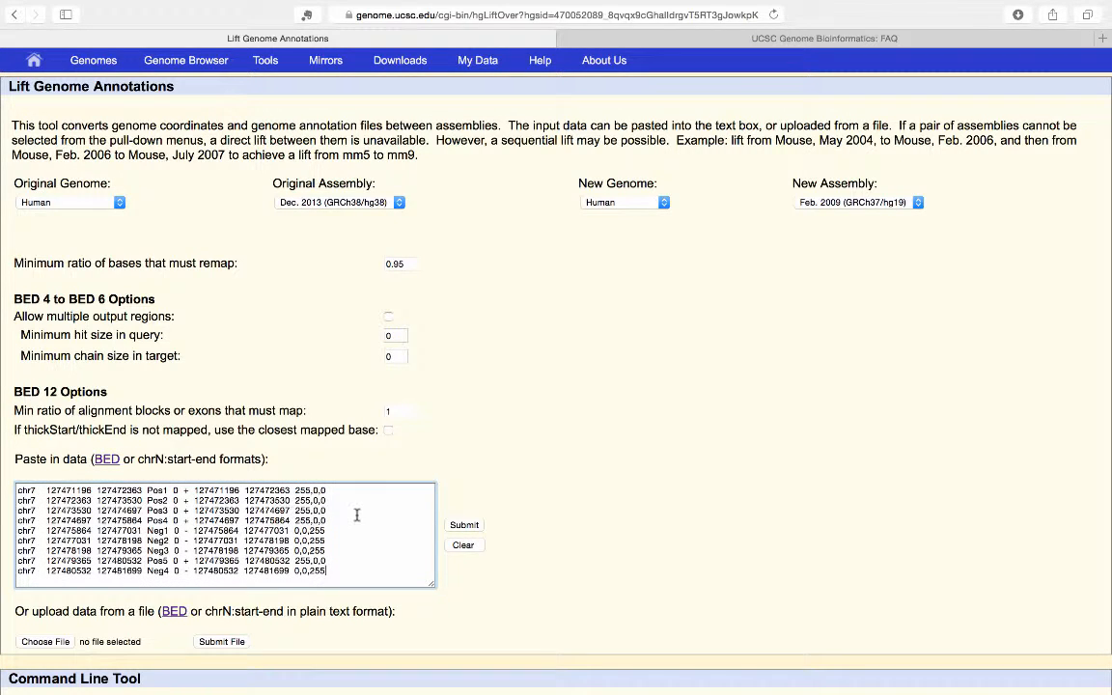
mouse_move(502, 519)
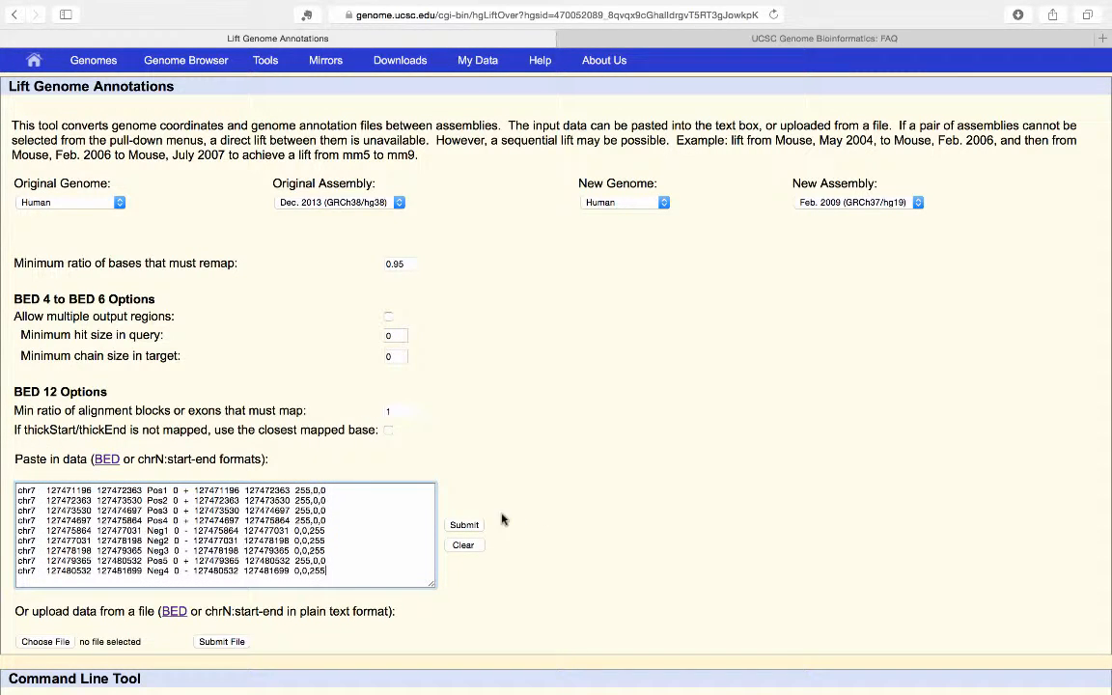
left_click(464, 525)
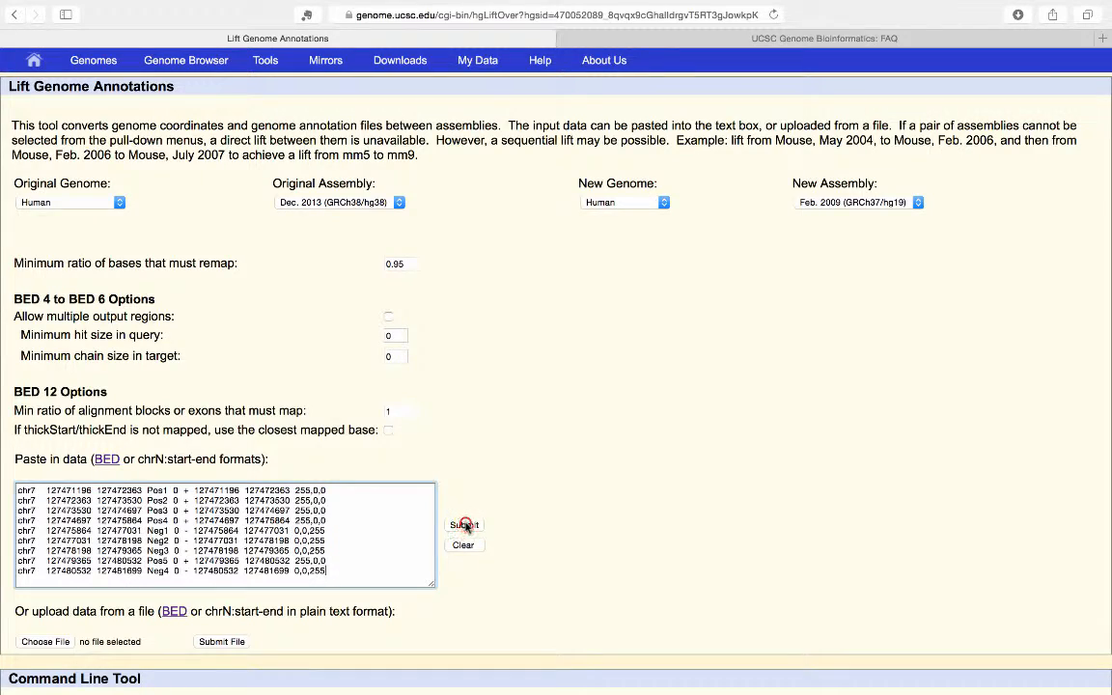
left_click(463, 525)
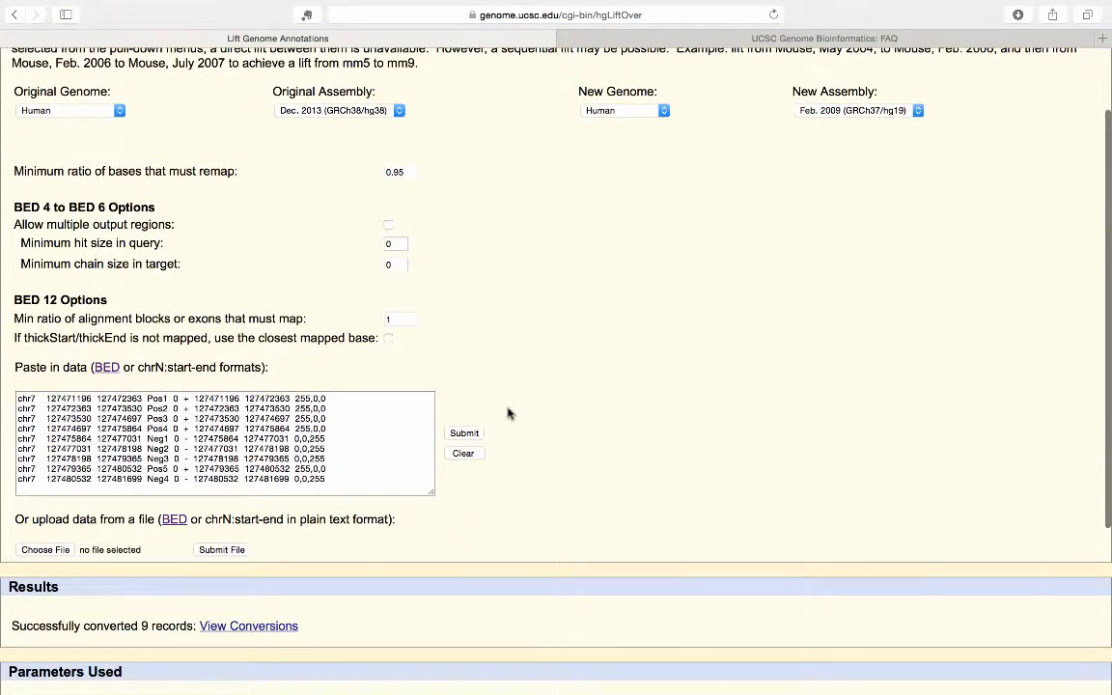
scroll("down", 3)
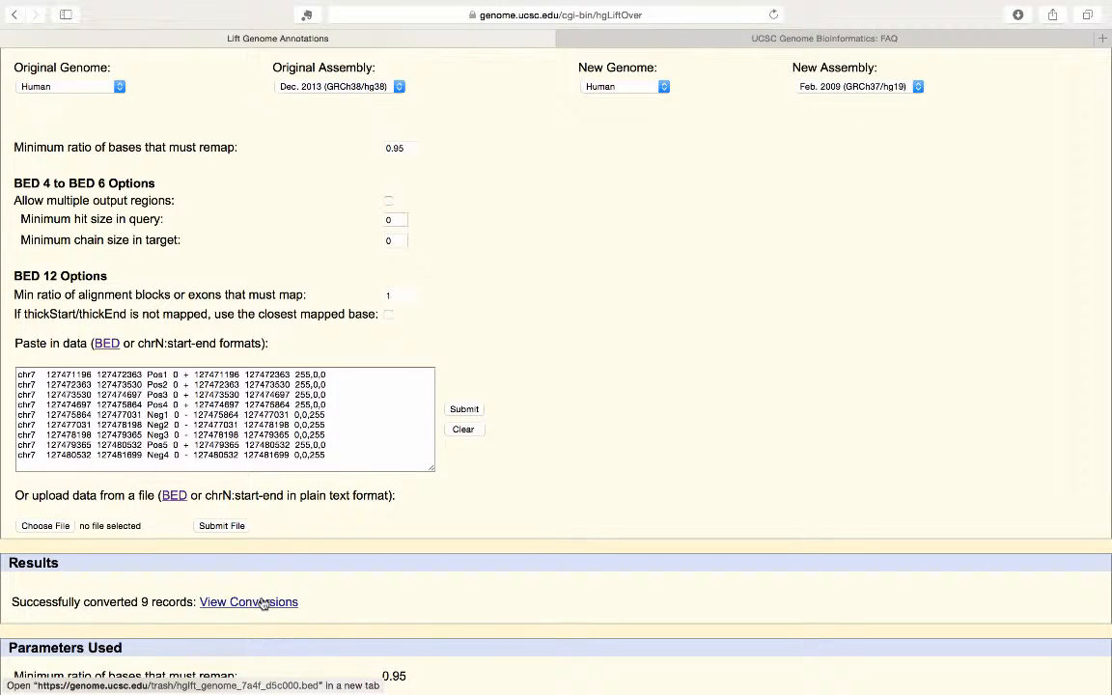
- View the converted records, then go to My Data > Sessions
left_click(248, 602)
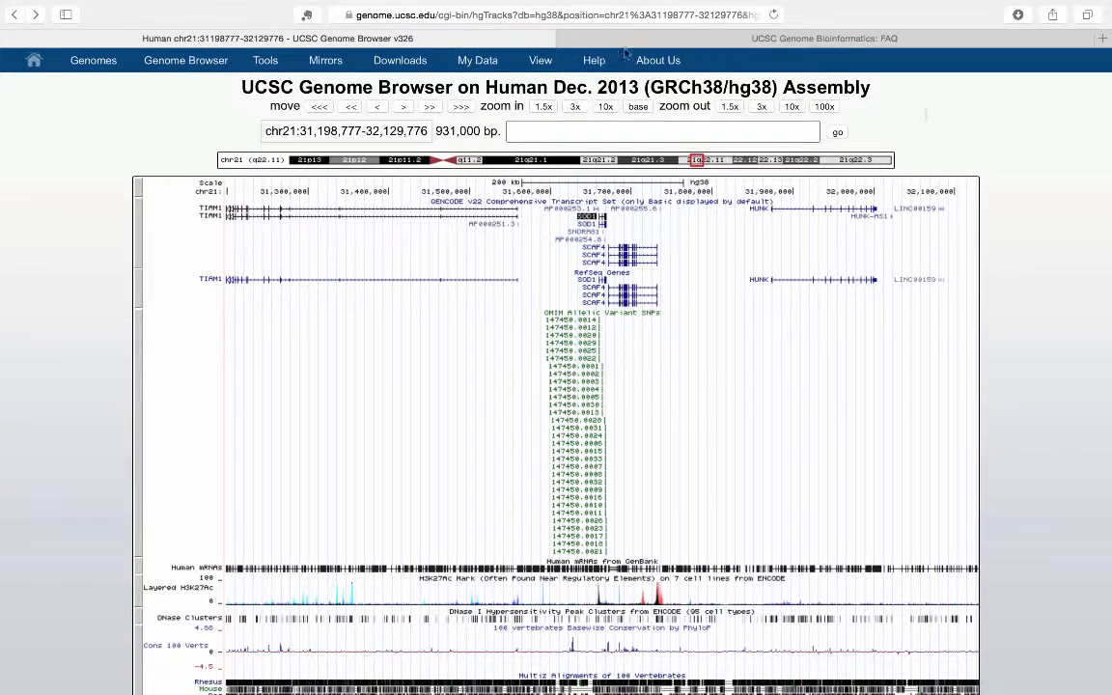
left_click(477, 60)
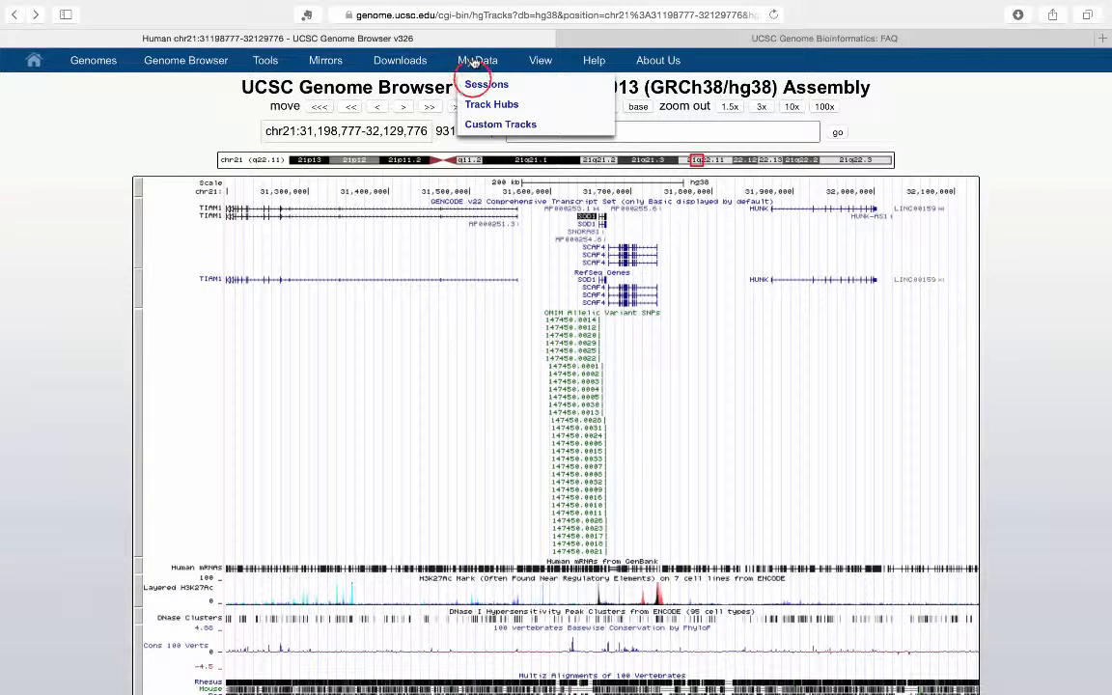
left_click(487, 85)
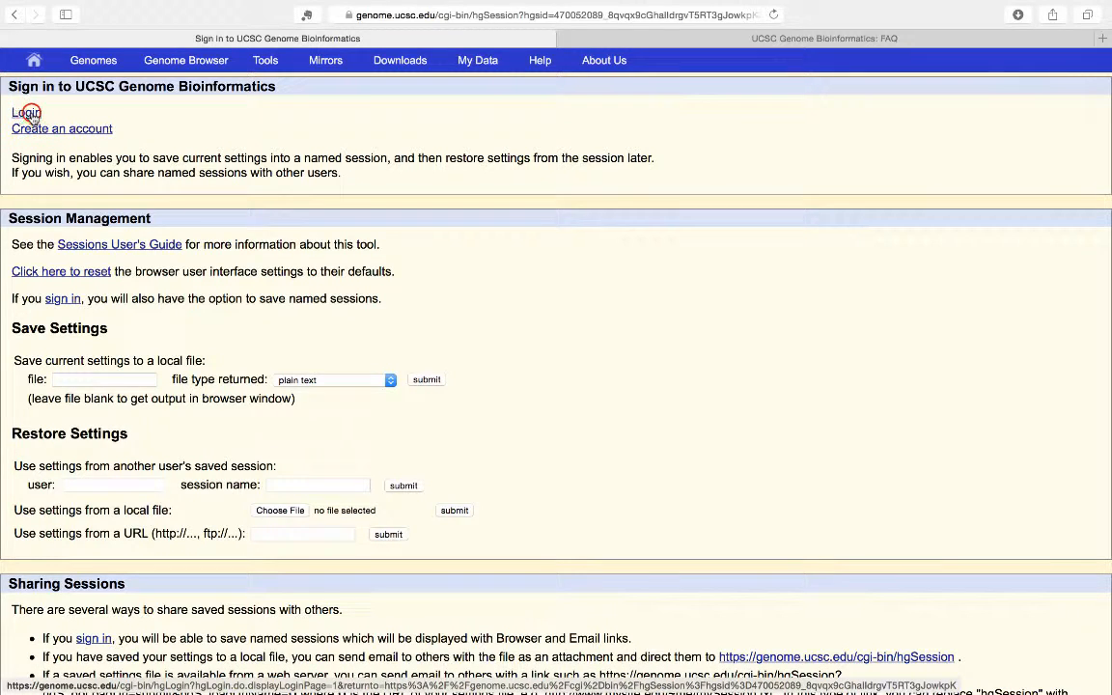
left_click(27, 112)
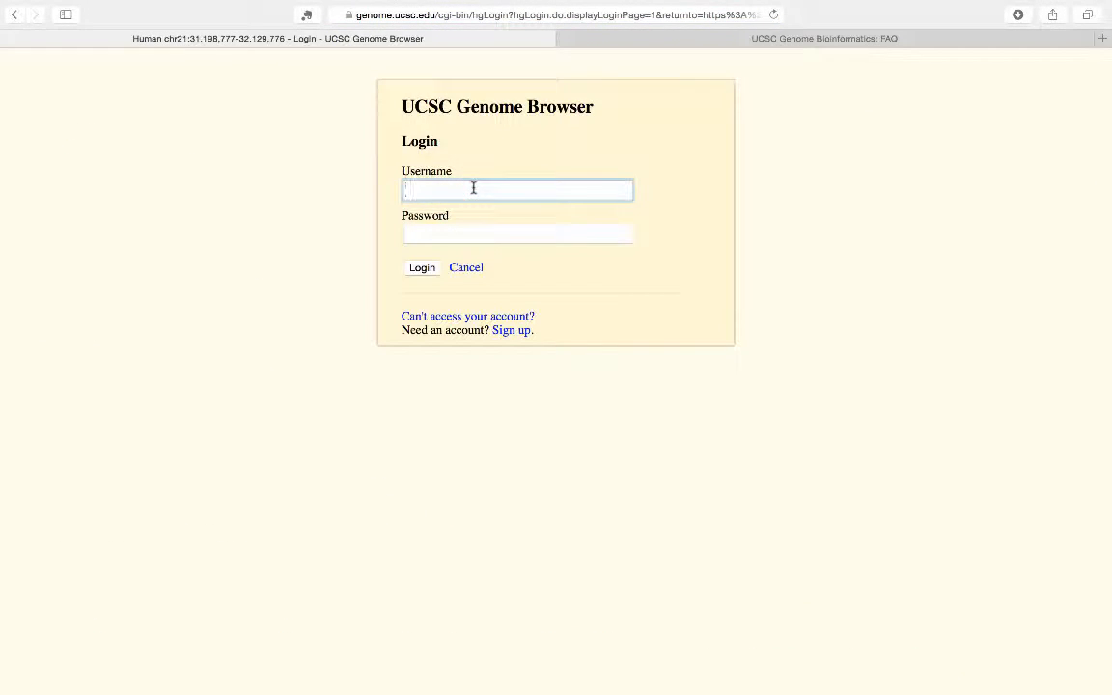
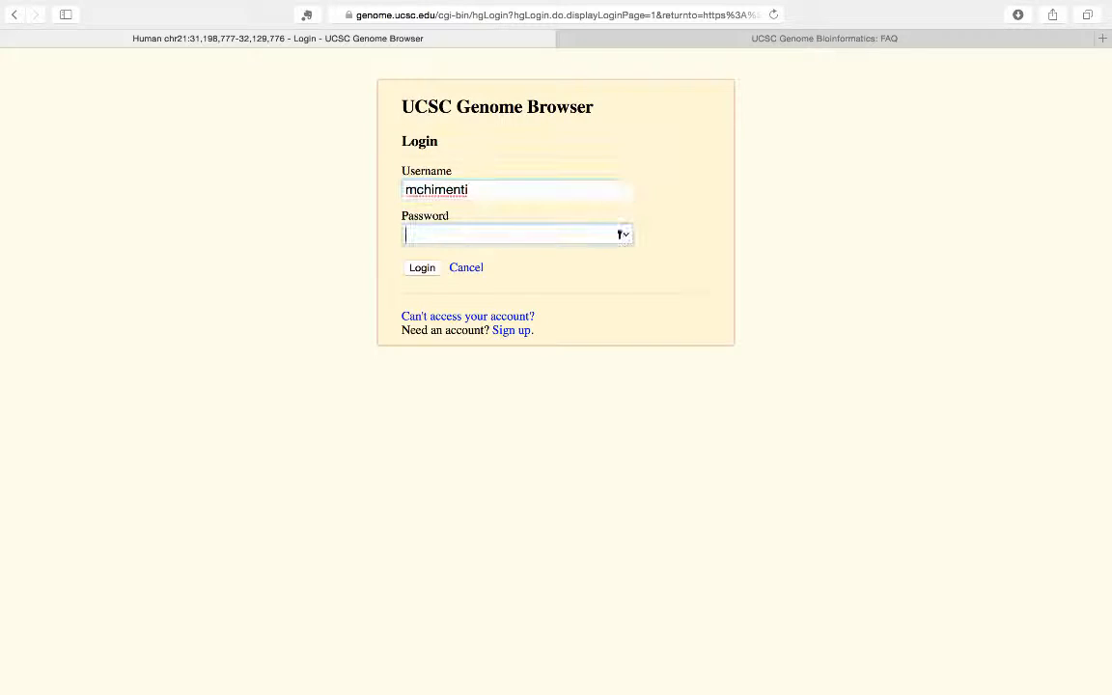
type("•••••")
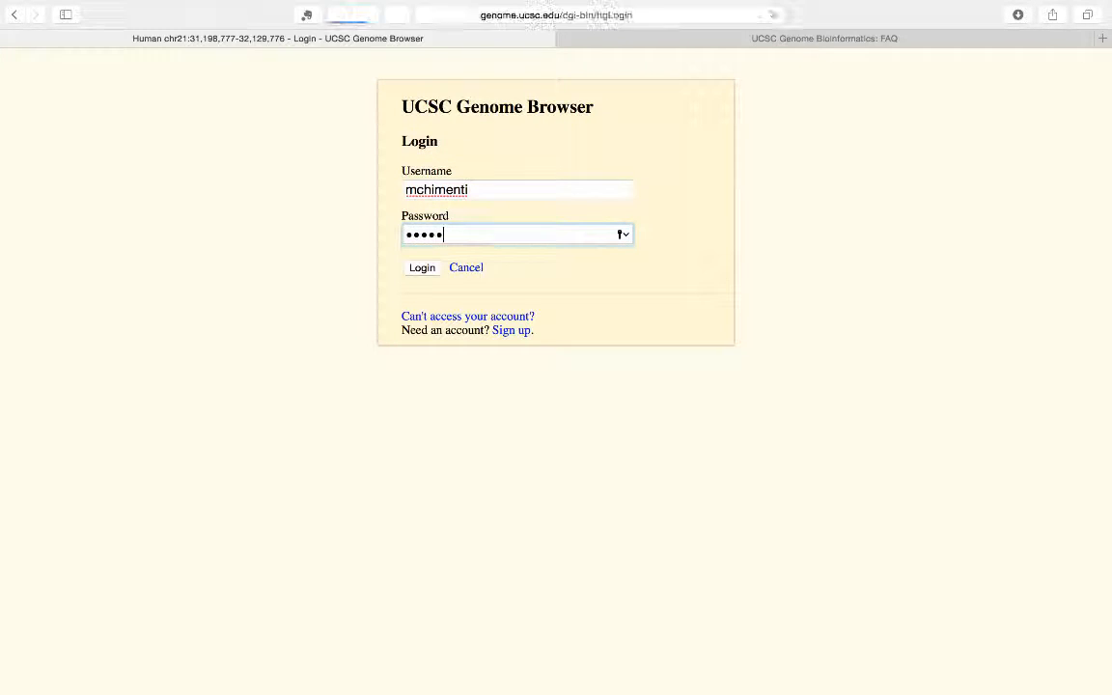
left_click(421, 266)
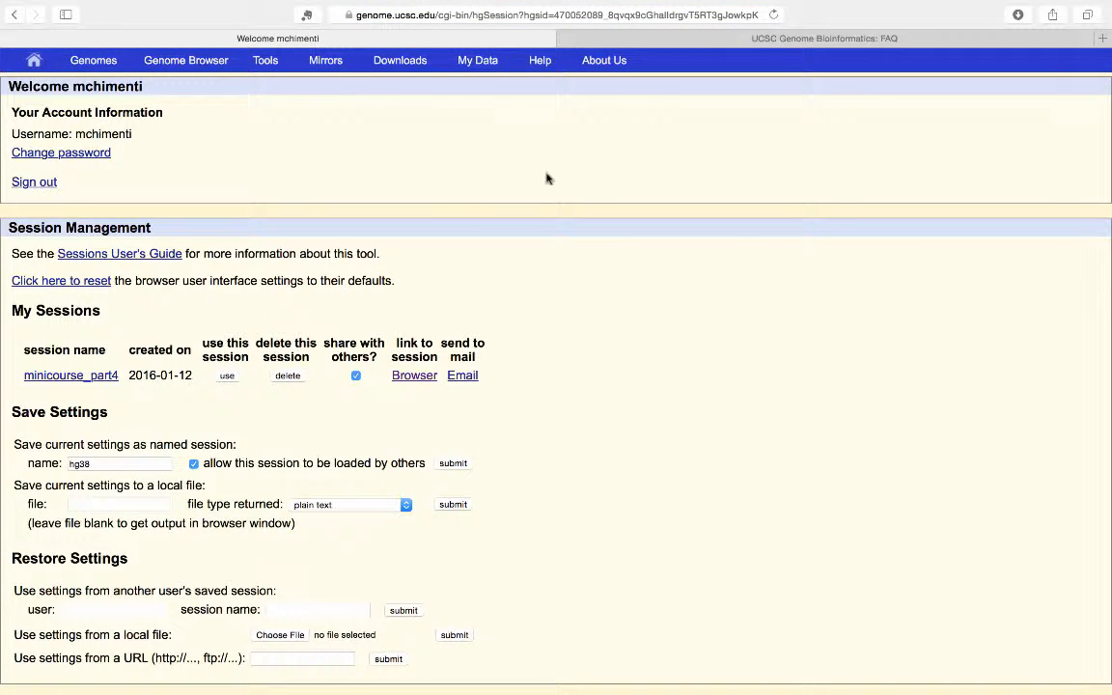
- Load the minicourse_part4 session's Browser link, restoring the 931 kb chr21 view
scroll("down", 3)
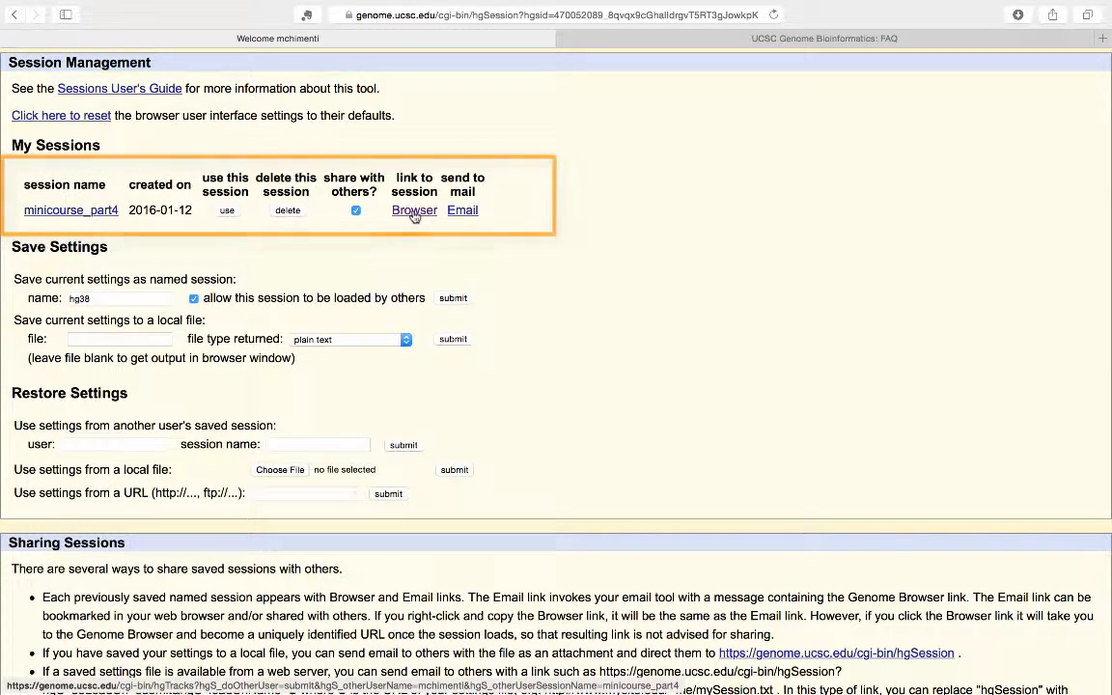
left_click(413, 209)
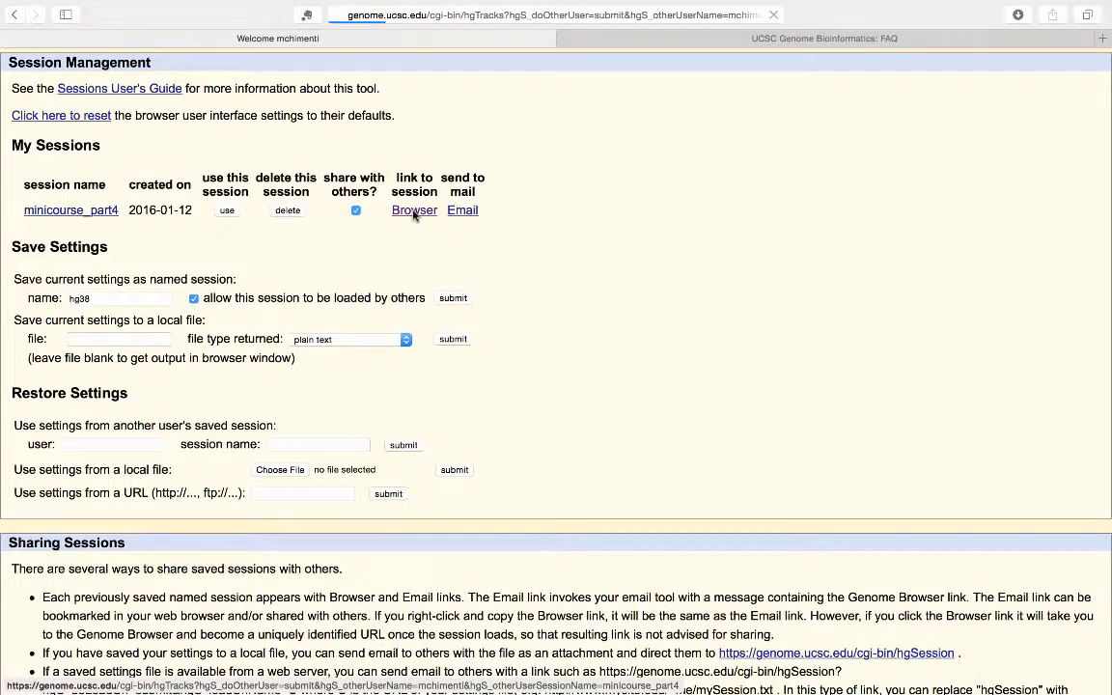
left_click(413, 210)
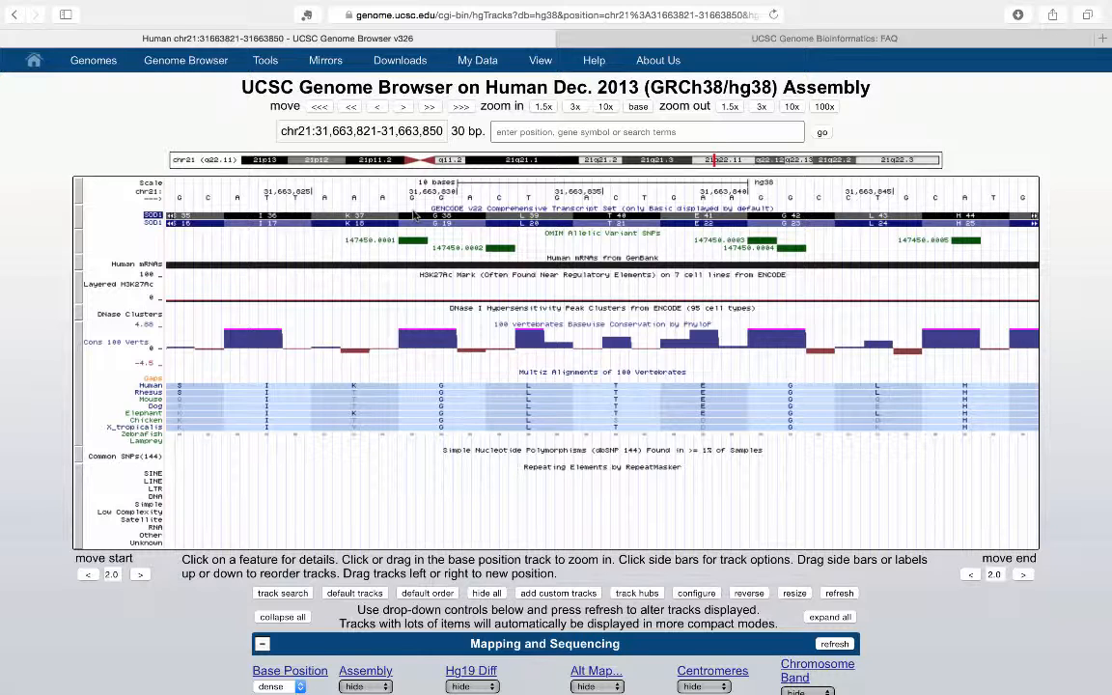
mouse_move(108, 92)
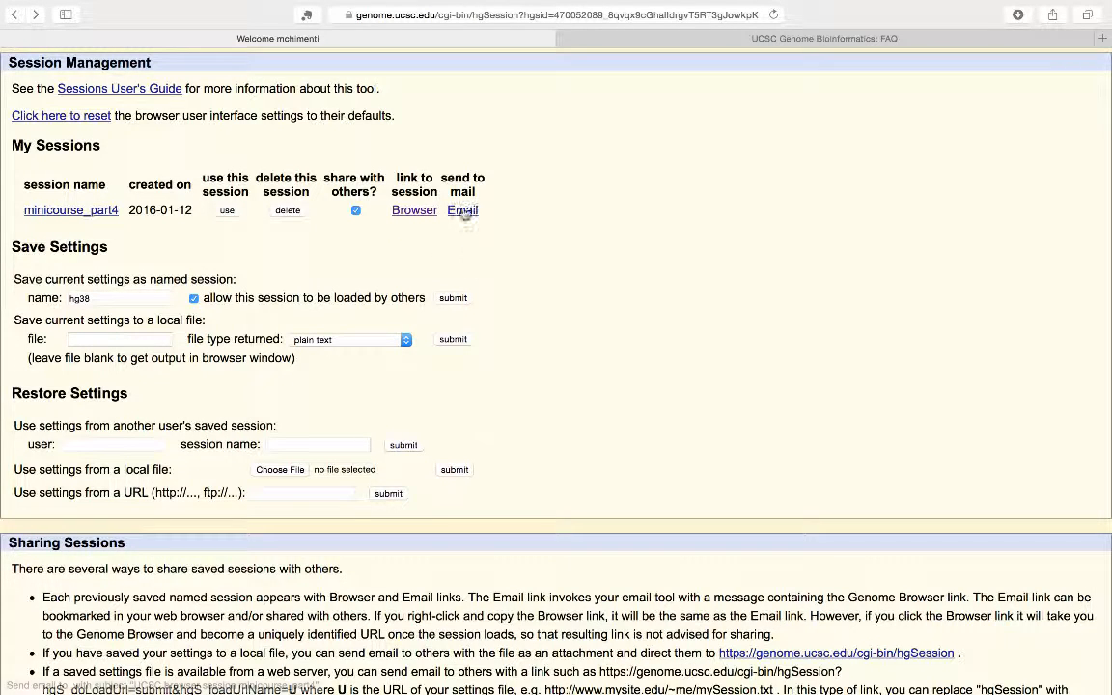
left_click(463, 210)
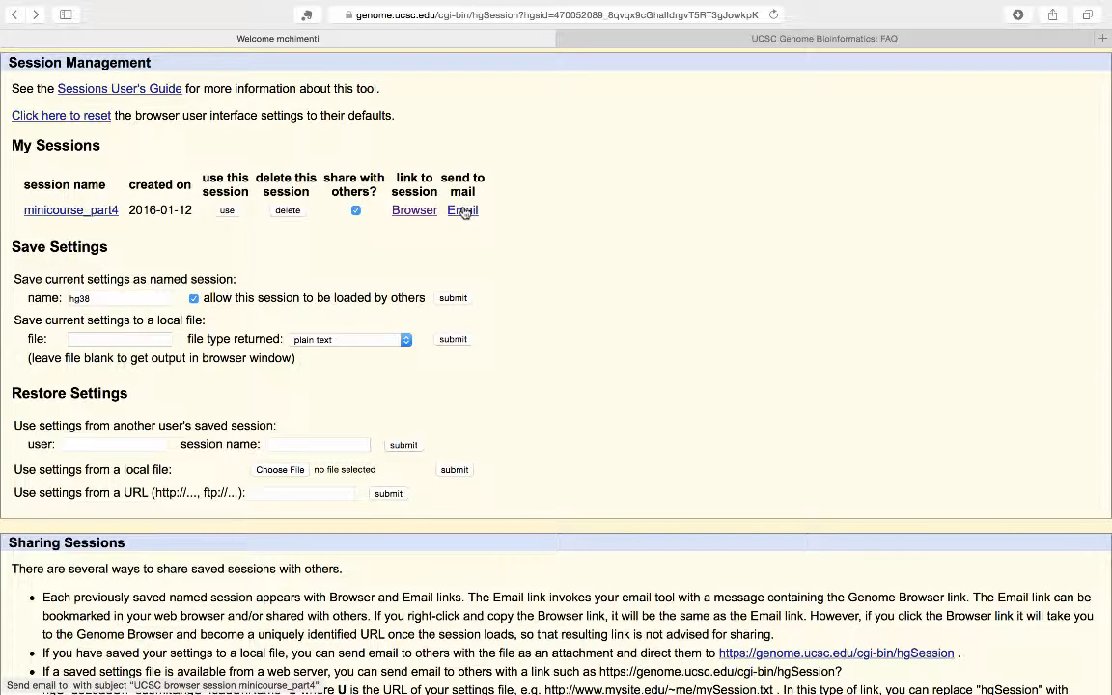
scroll("down", 3)
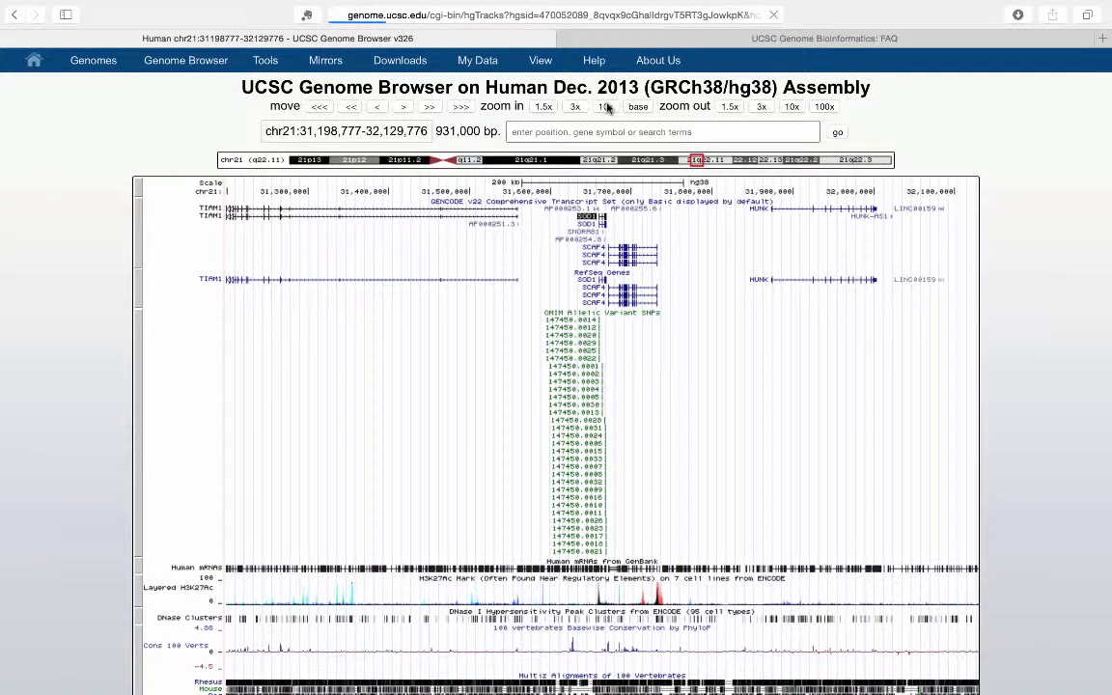
- Zoom in 10x to ~93 kb and go to the View > PDF/PS output page
left_click(602, 107)
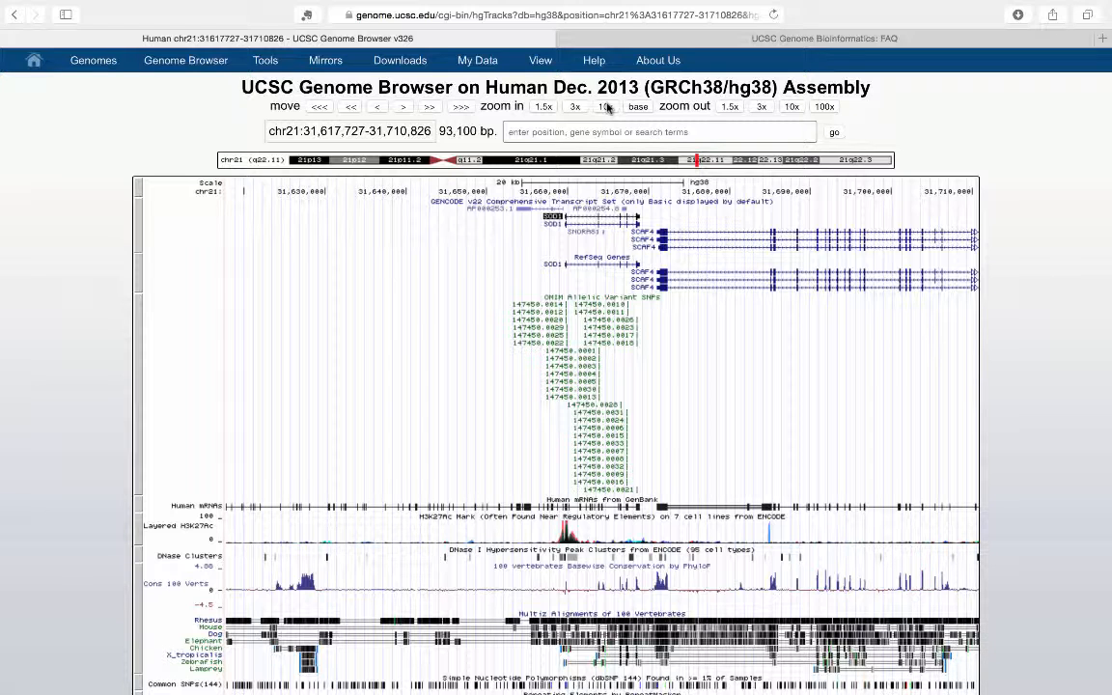
left_click(541, 59)
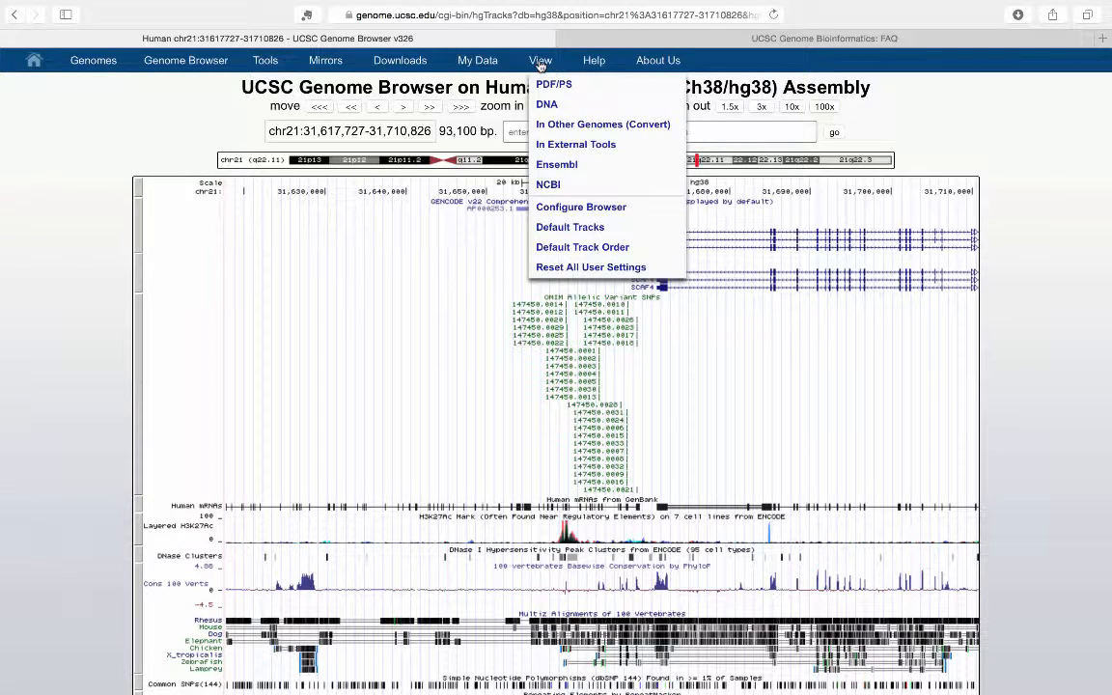
mouse_move(552, 85)
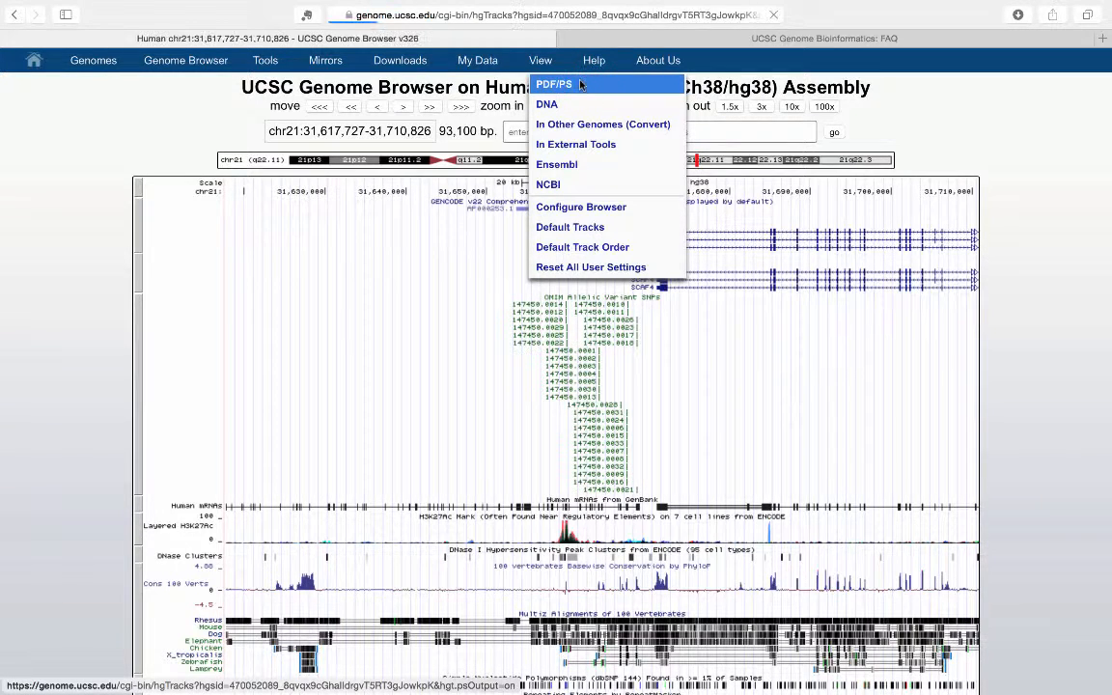
left_click(552, 85)
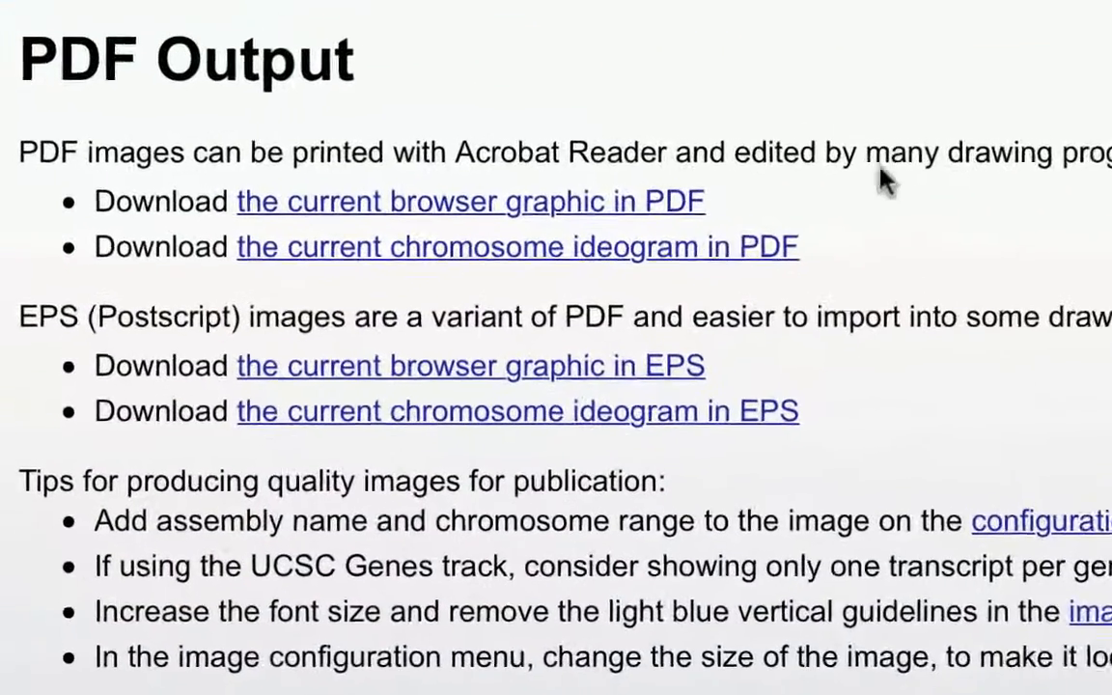
- Download the chr21 browser graphic showing the SOD1 and SCAF4 tracks as a PDF
scroll("down", 3)
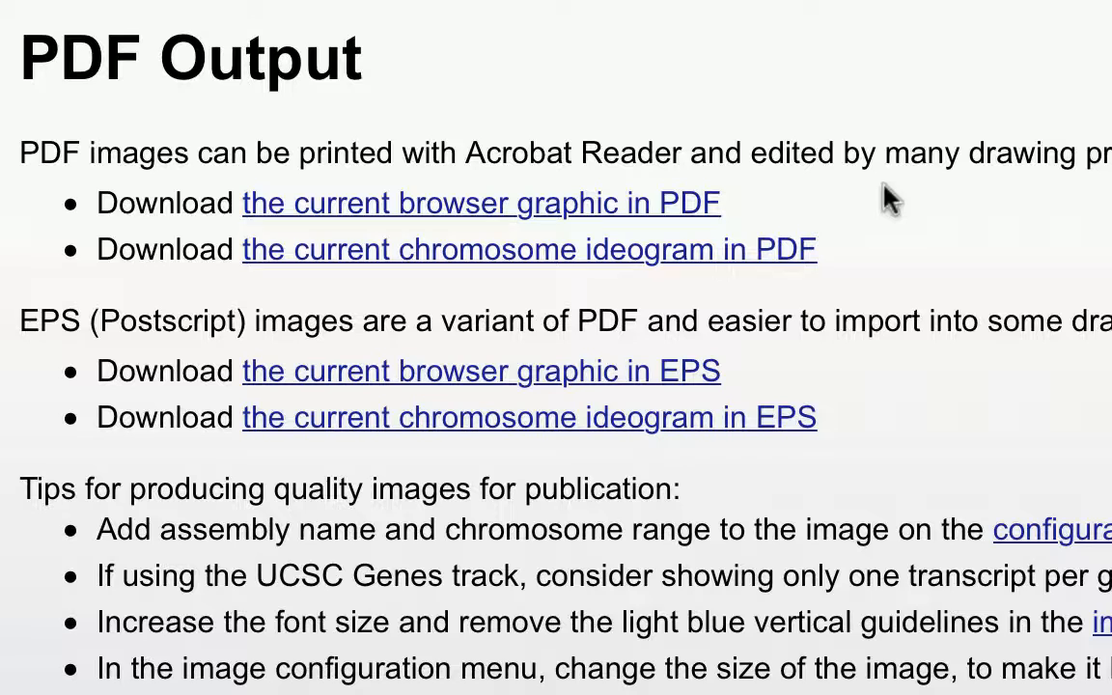
mouse_move(853, 261)
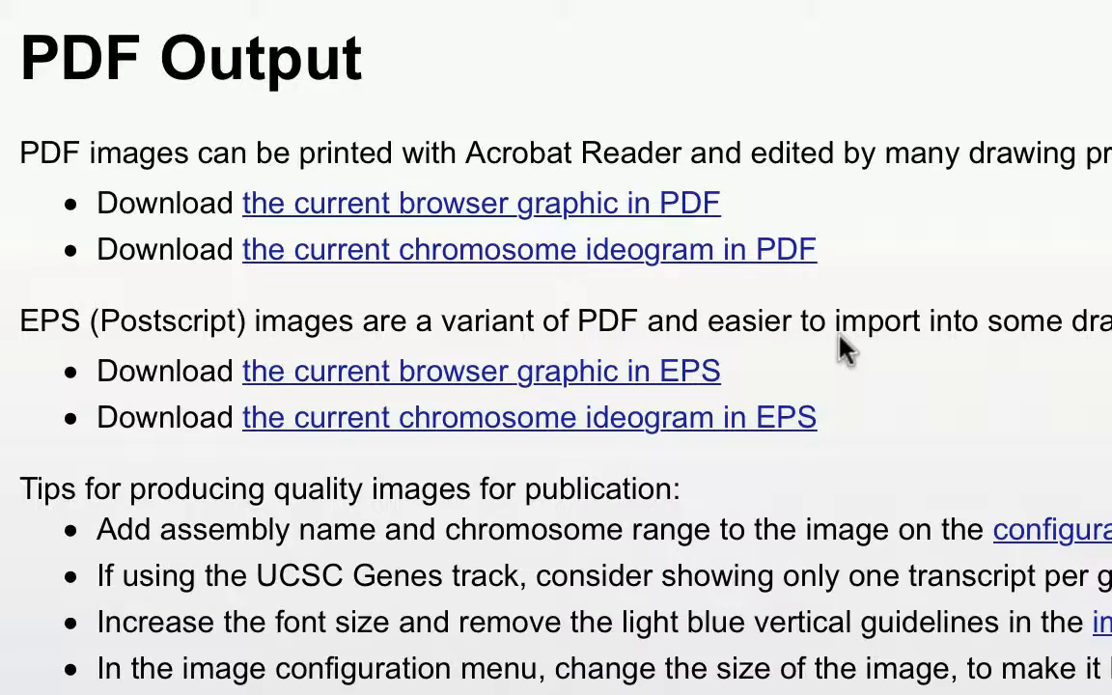
mouse_move(666, 203)
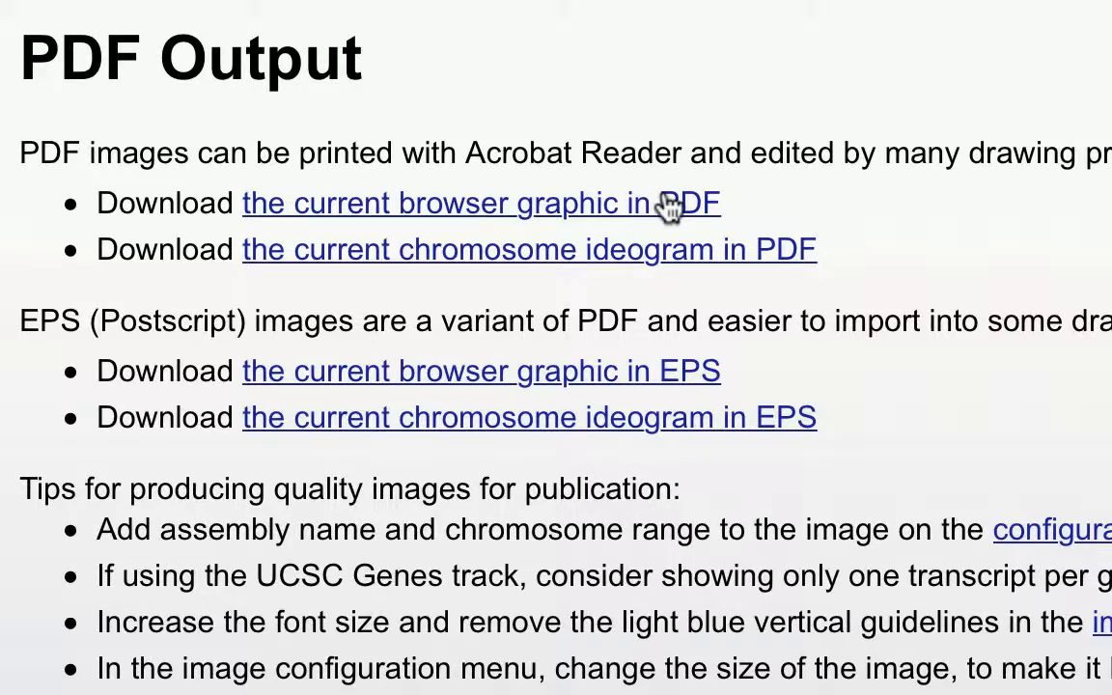
left_click(478, 203)
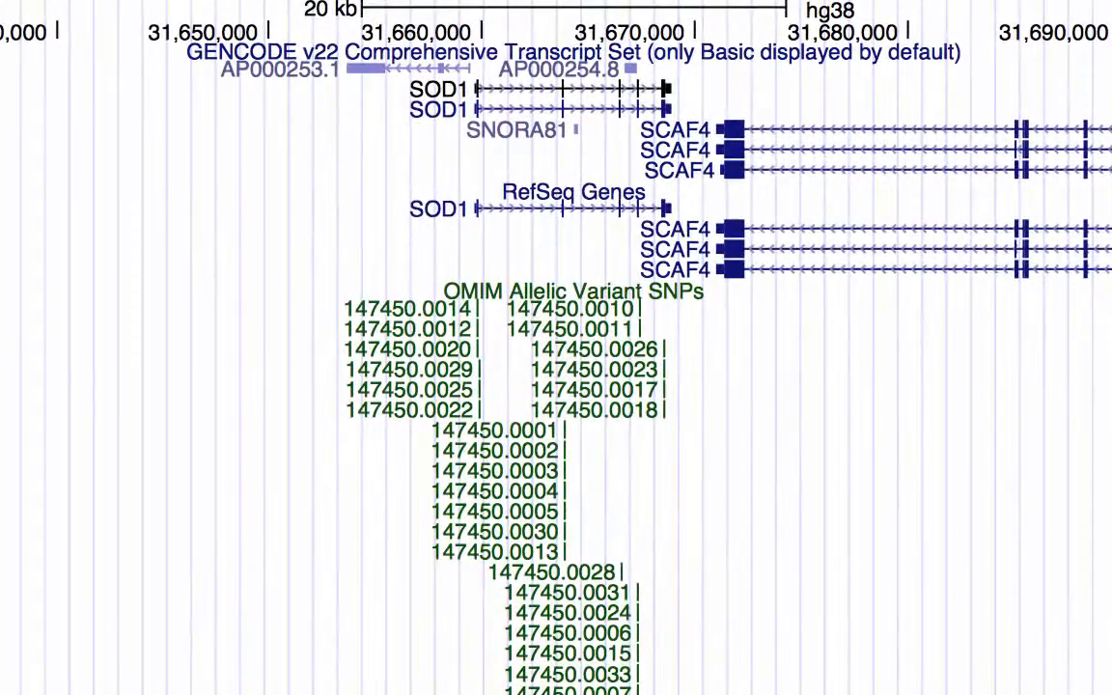
mouse_move(699, 116)
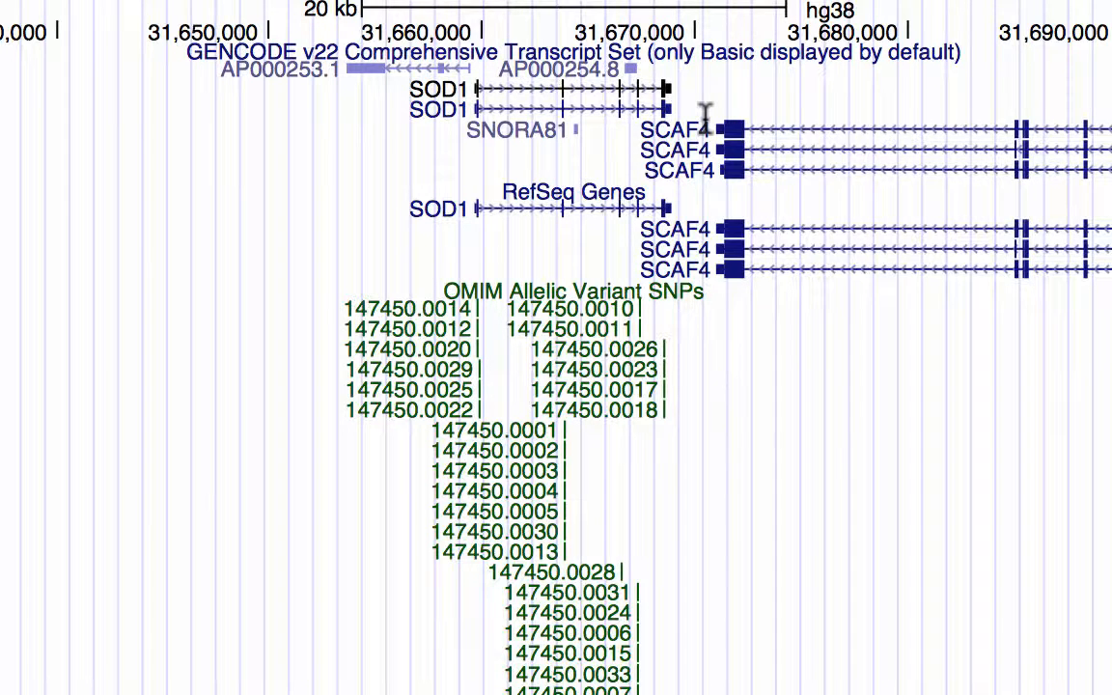